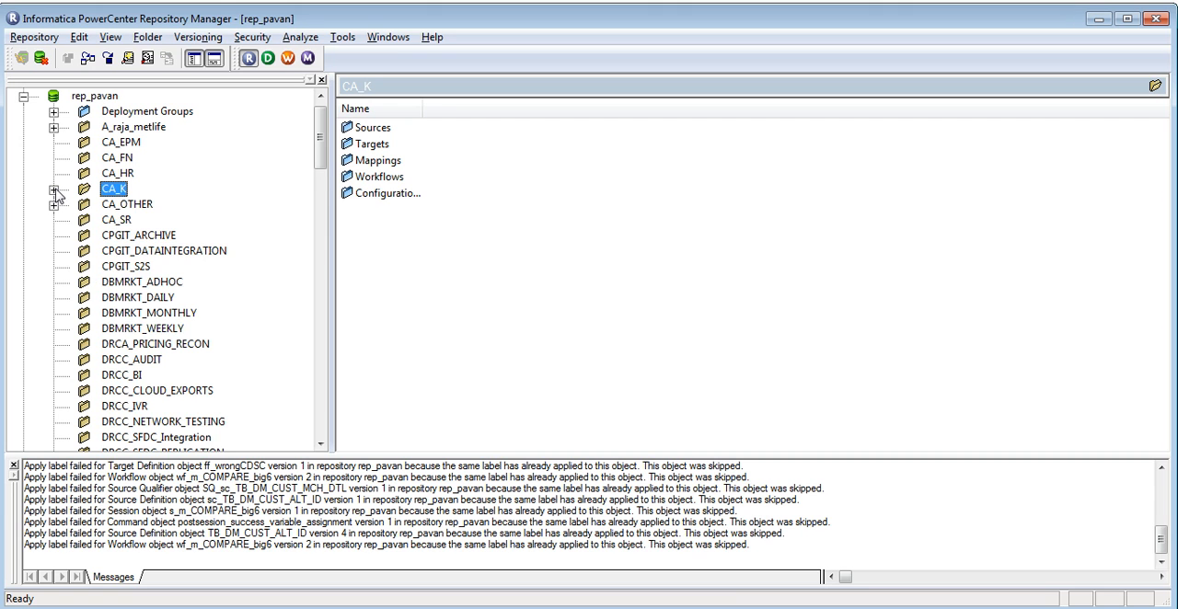
View the version history of workflow wf_m_COMPARE_big6 under CA_K's Workflows node.
left_click(55, 188)
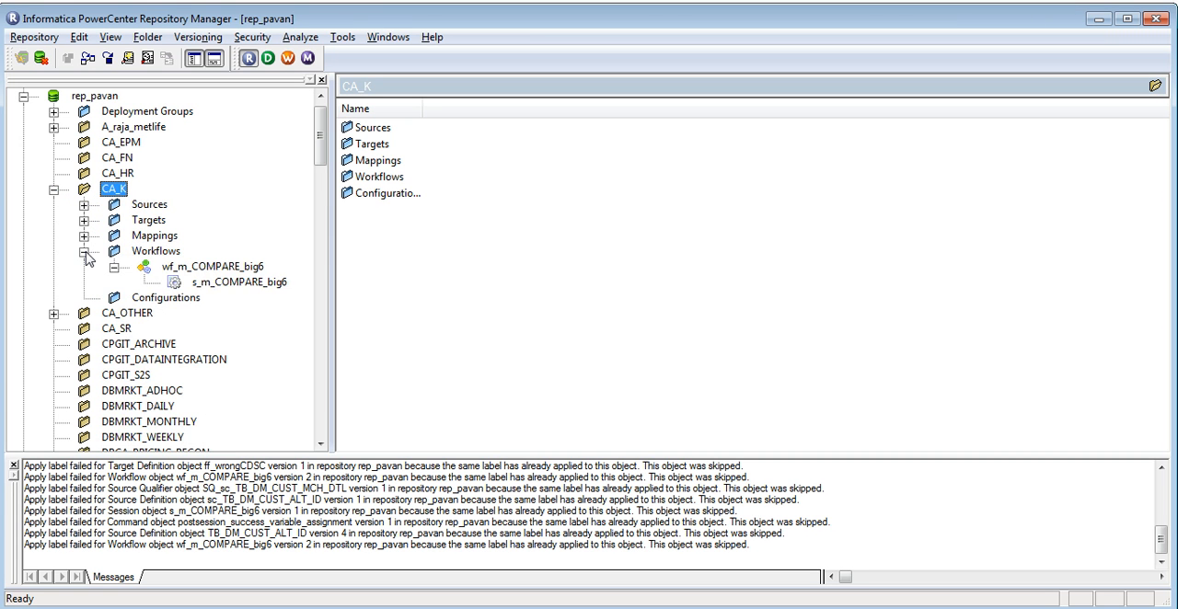
left_click(85, 250)
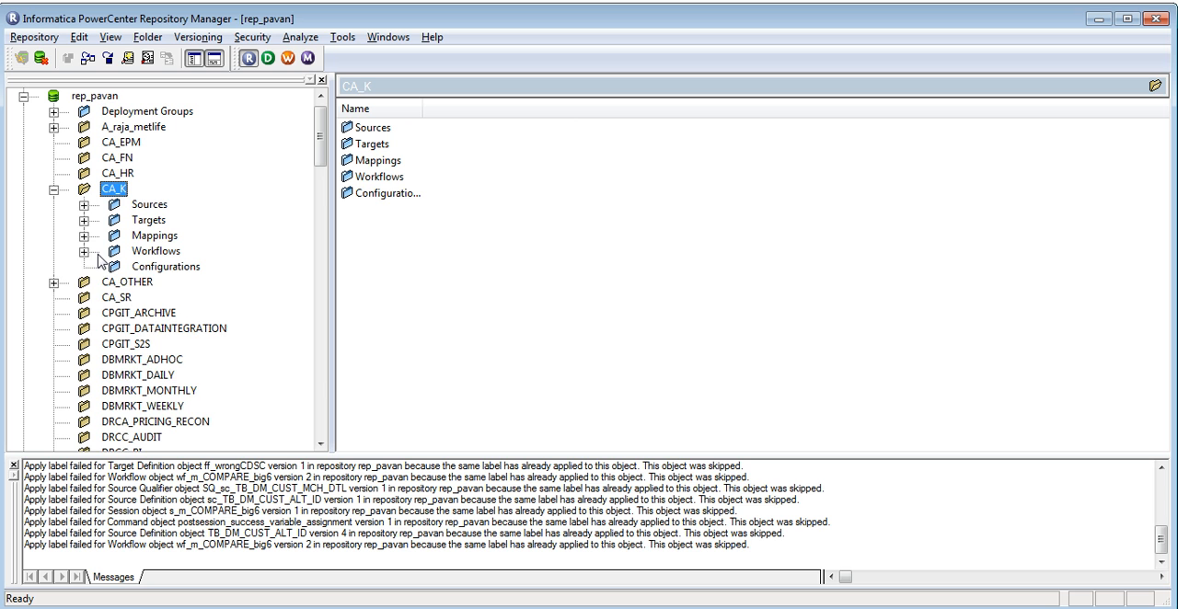
left_click(85, 250)
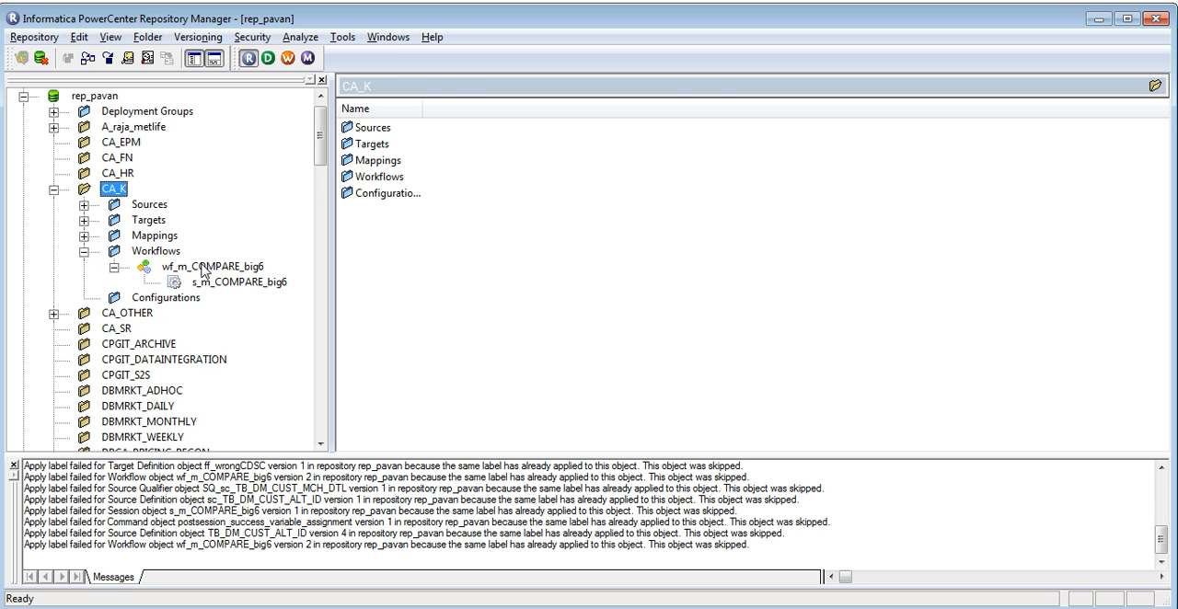
right_click(210, 267)
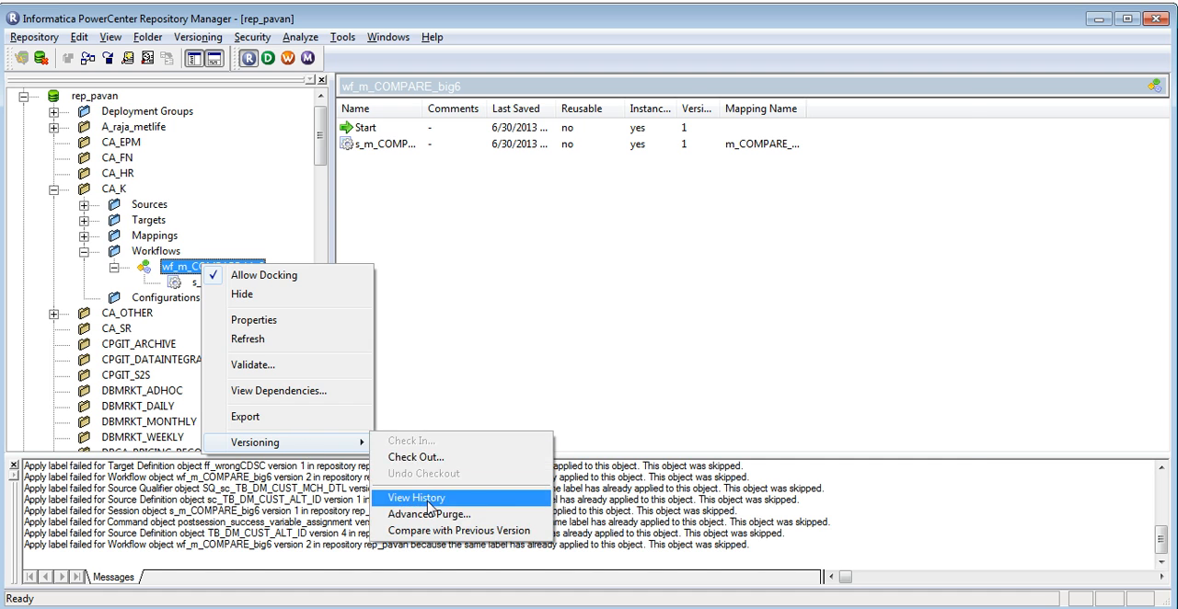
left_click(416, 497)
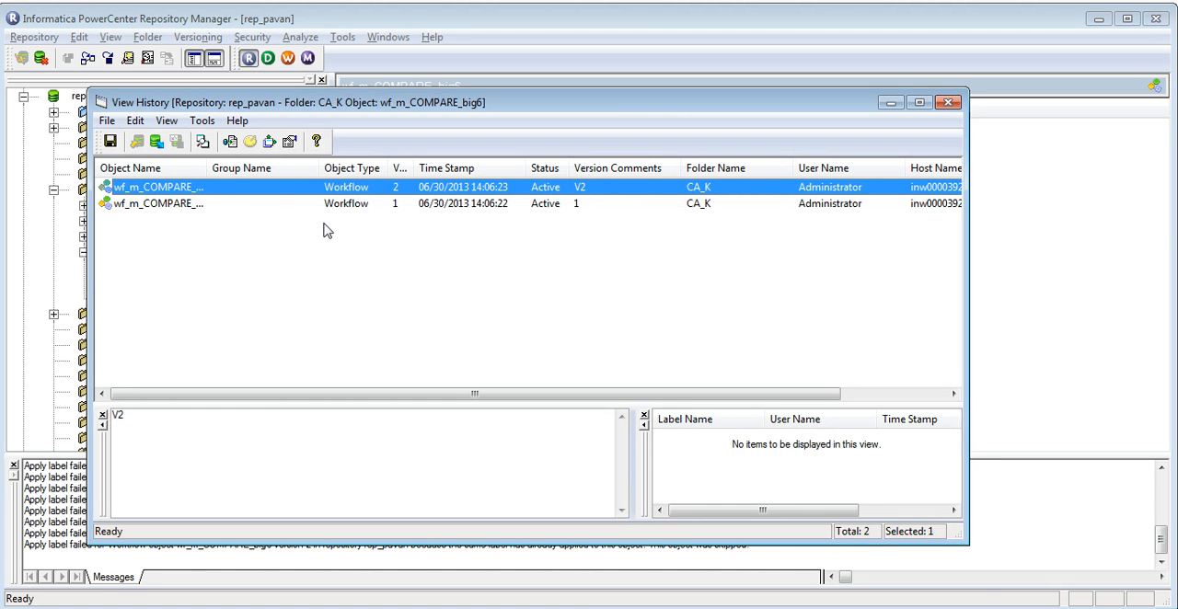
mouse_move(375, 211)
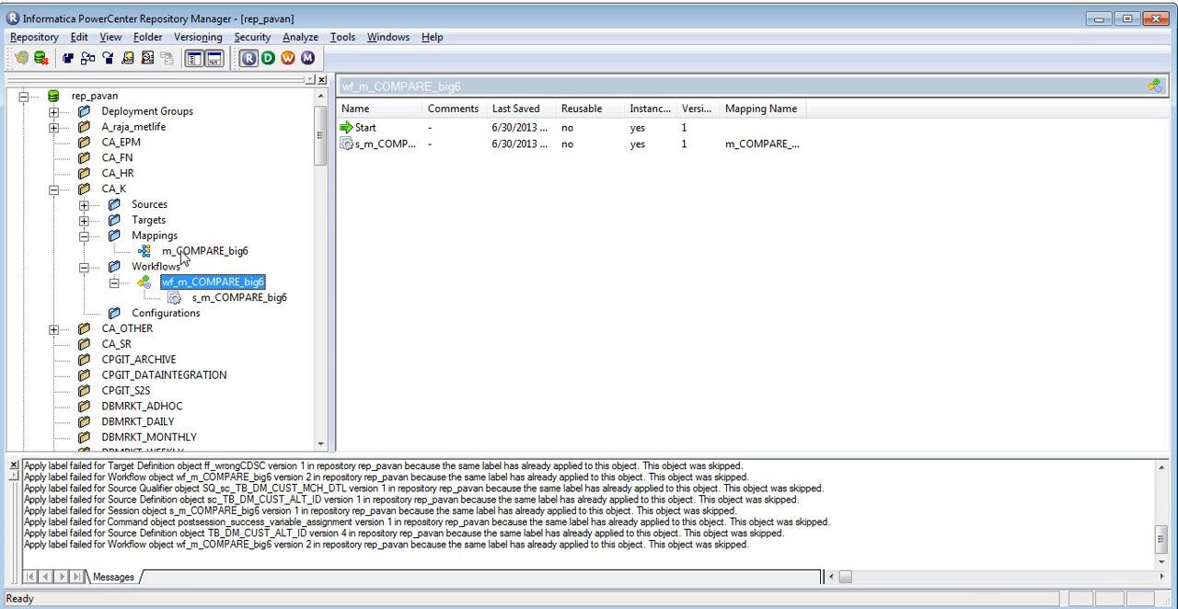
right_click(205, 251)
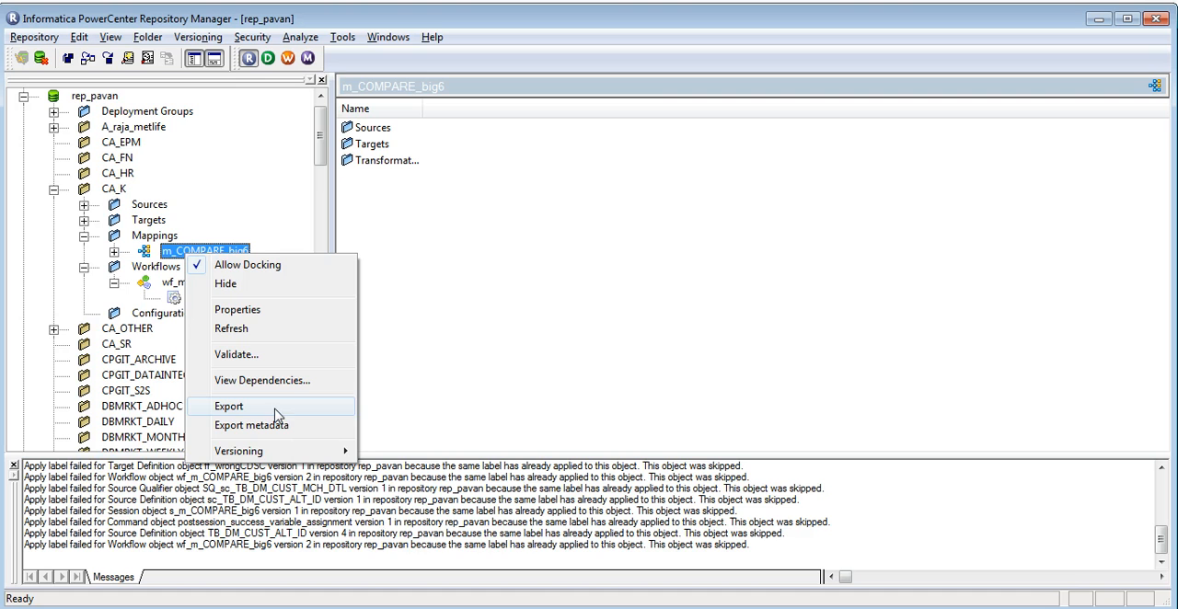
mouse_move(239, 451)
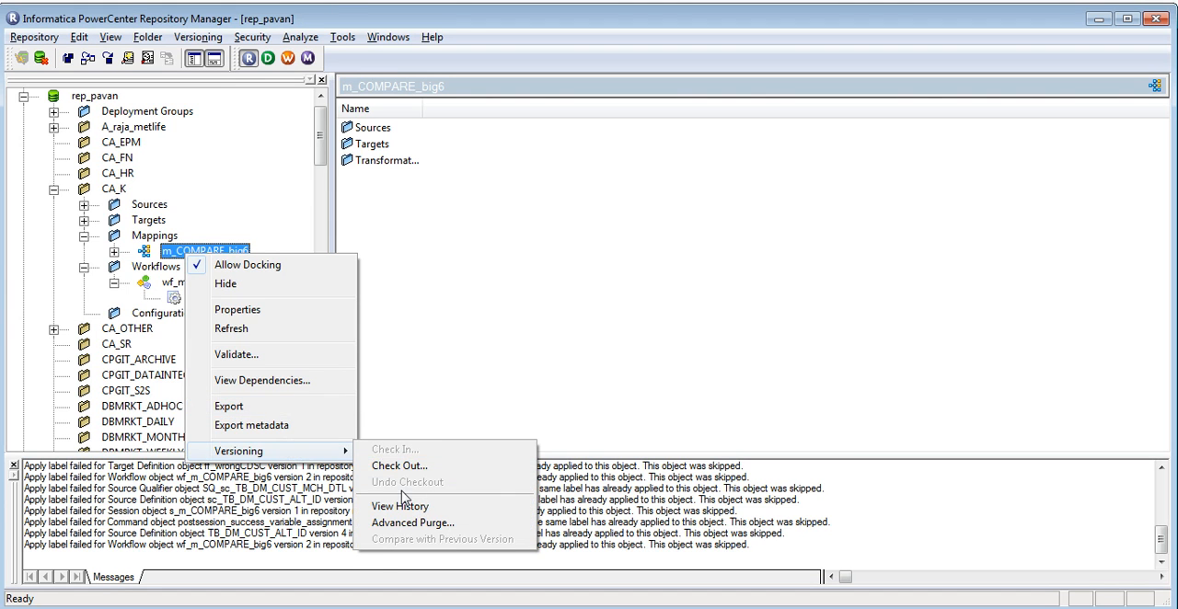
left_click(399, 506)
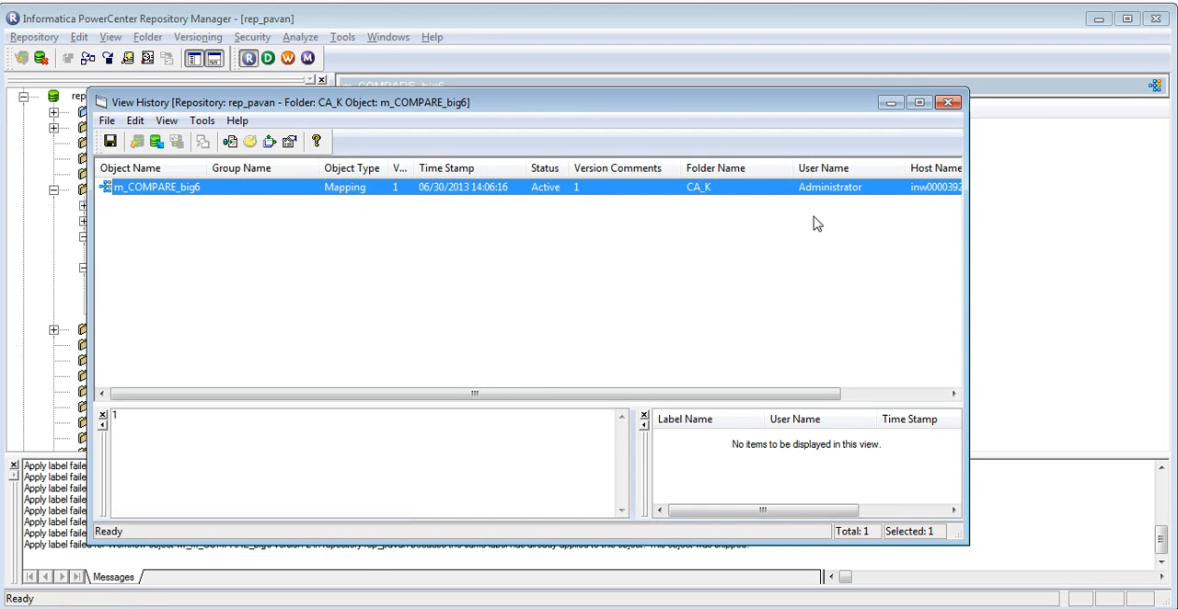
left_click(947, 103)
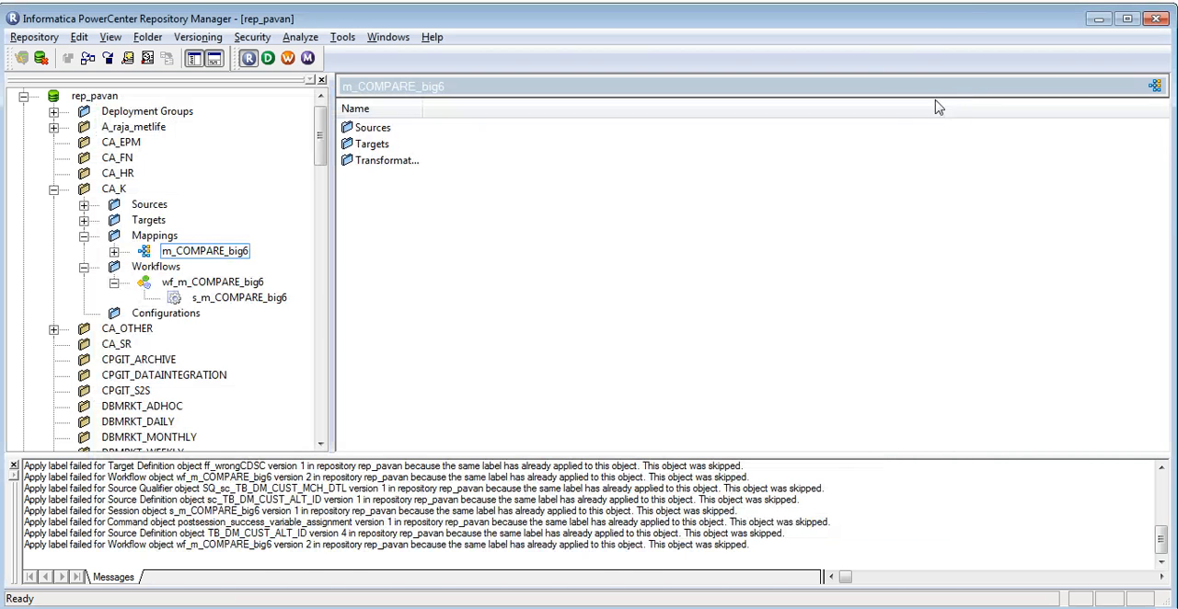
mouse_move(279, 287)
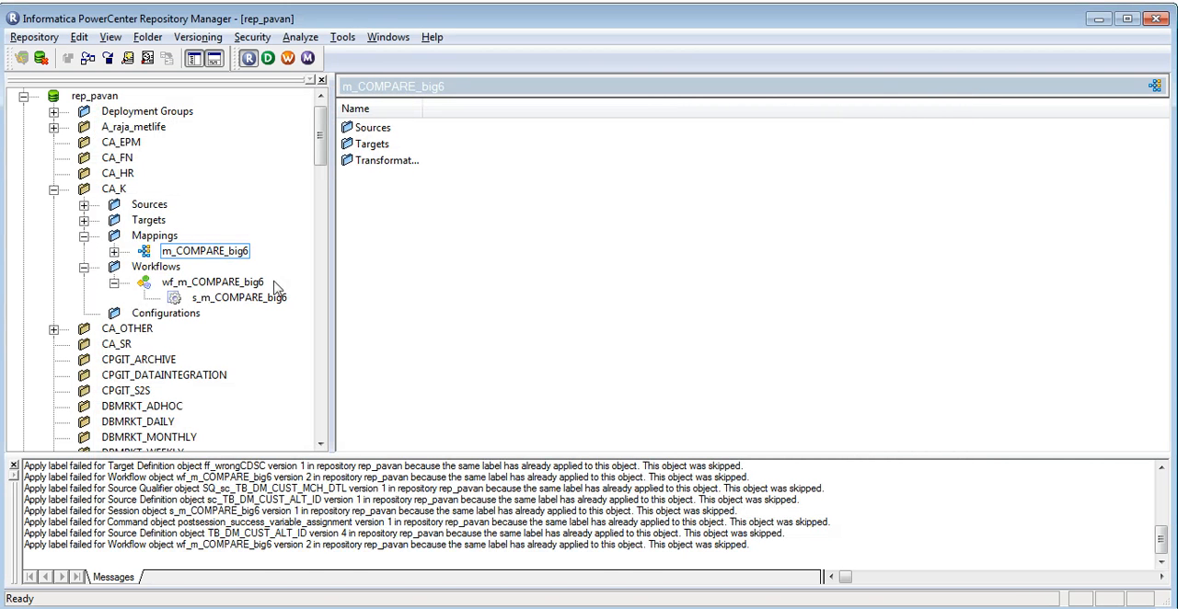
mouse_move(162, 235)
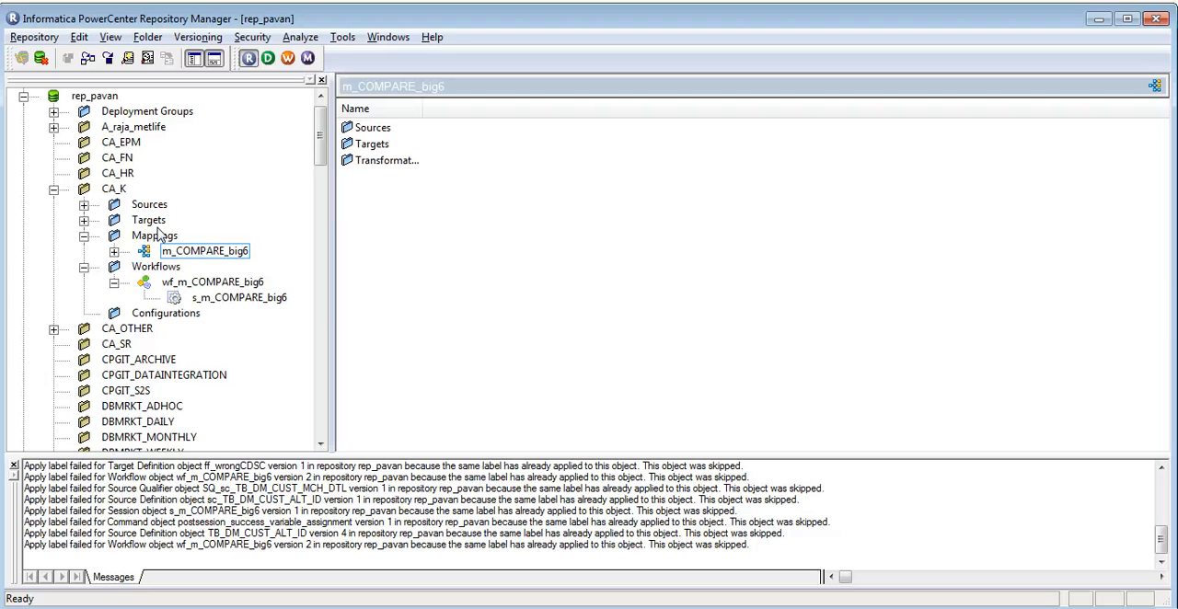
mouse_move(191, 290)
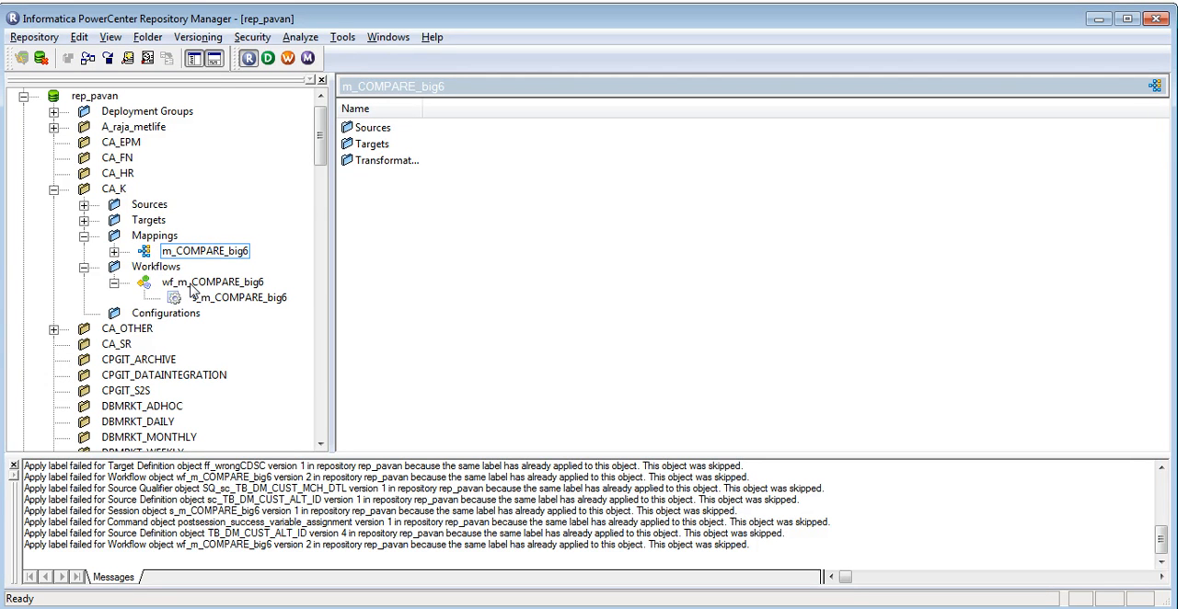
mouse_move(202, 290)
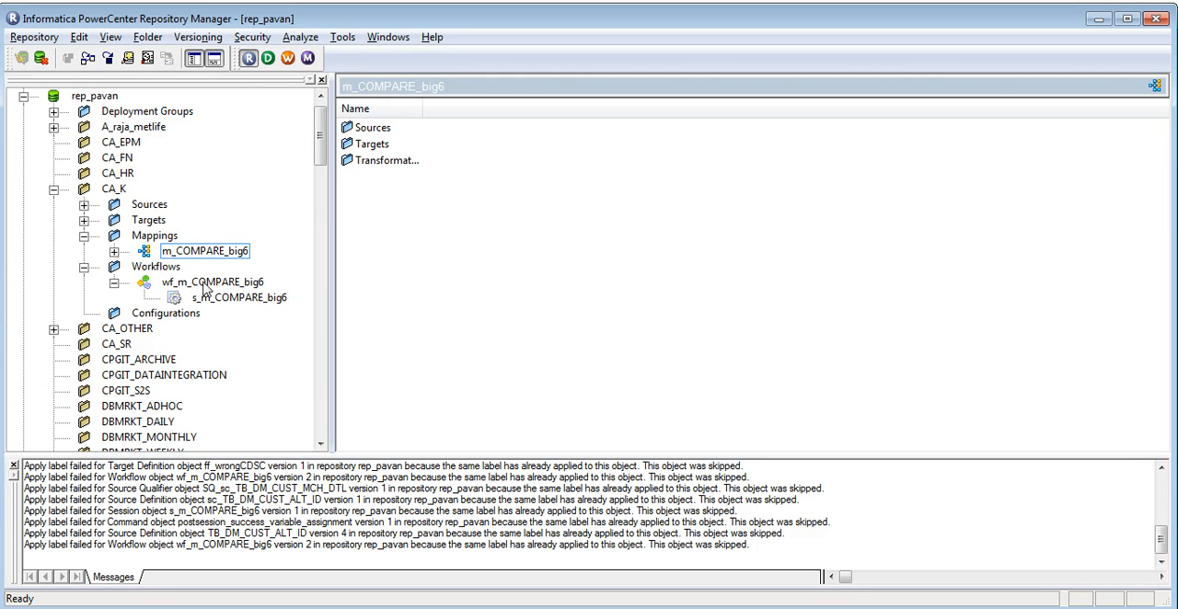
left_click(214, 282)
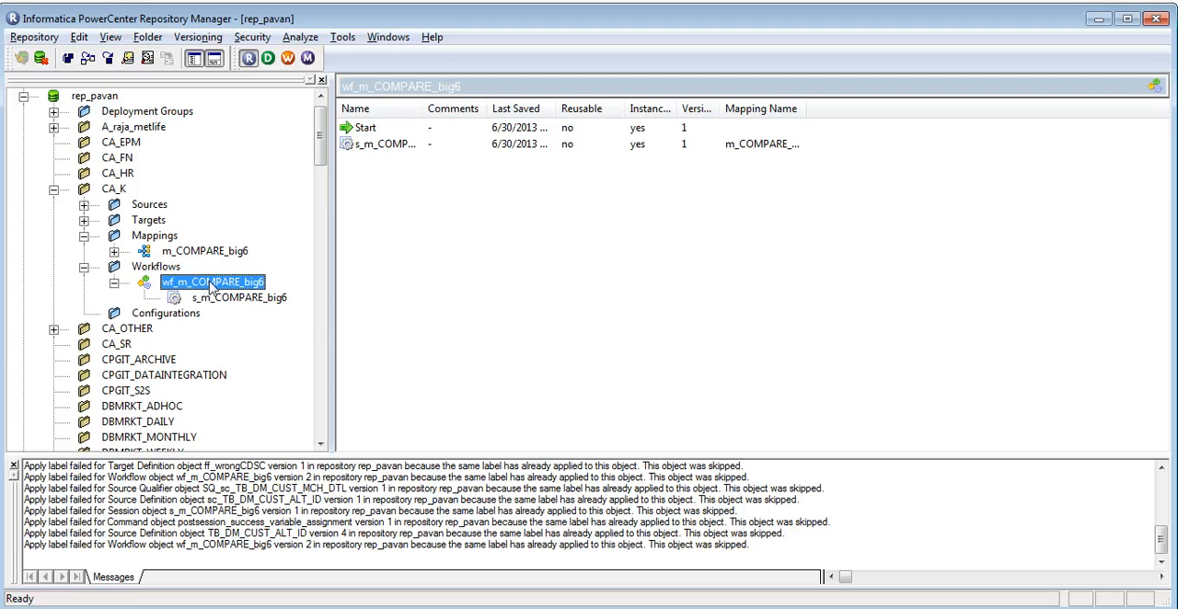
Reopen wf_m_COMPARE_big6's version history and select version 1 for labelling.
right_click(212, 281)
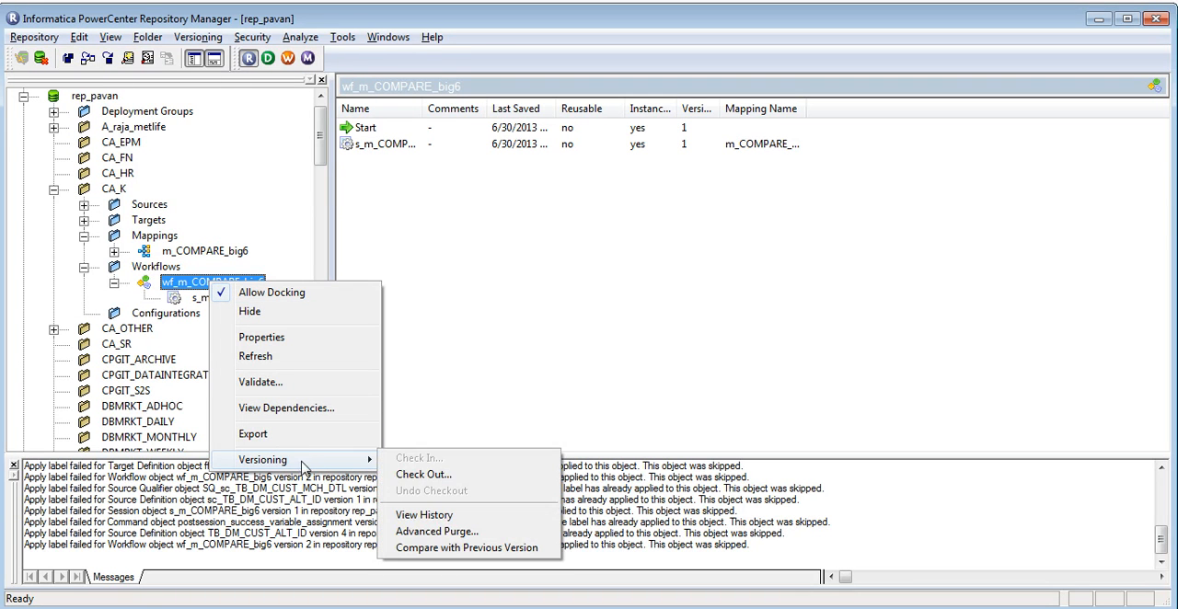
mouse_move(423, 515)
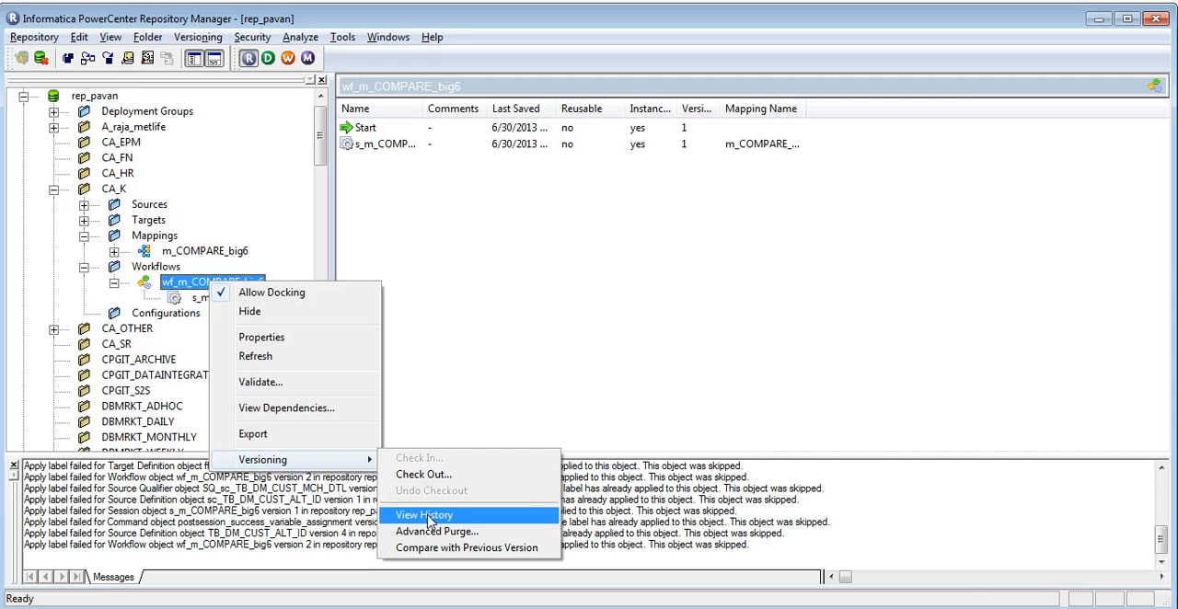
left_click(423, 515)
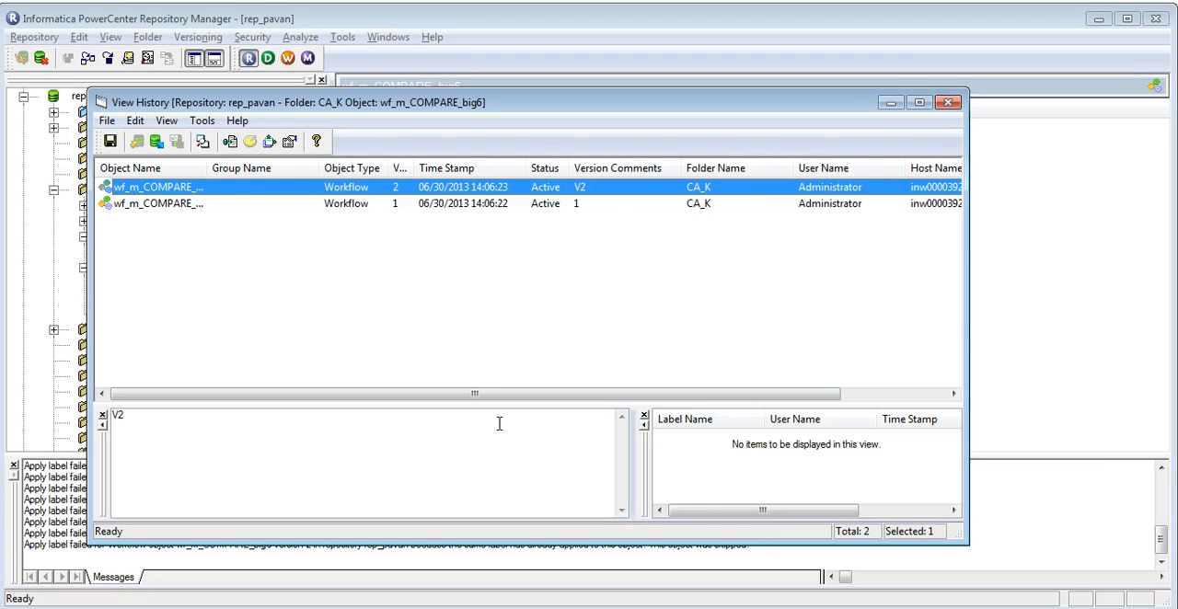
left_click(157, 203)
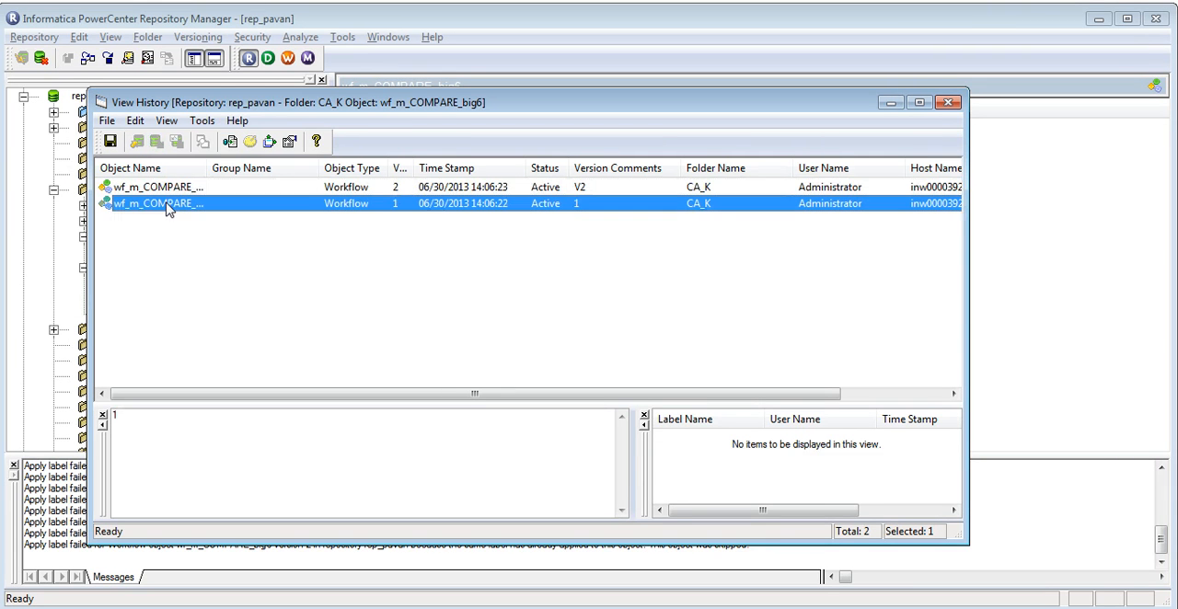
left_click(201, 121)
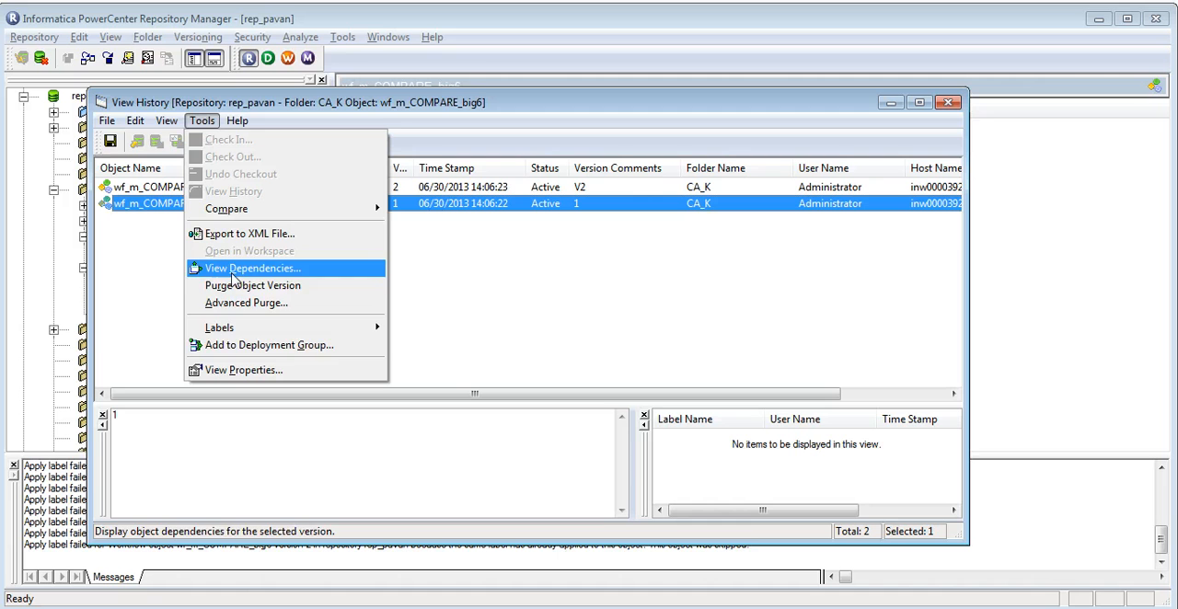
mouse_move(219, 327)
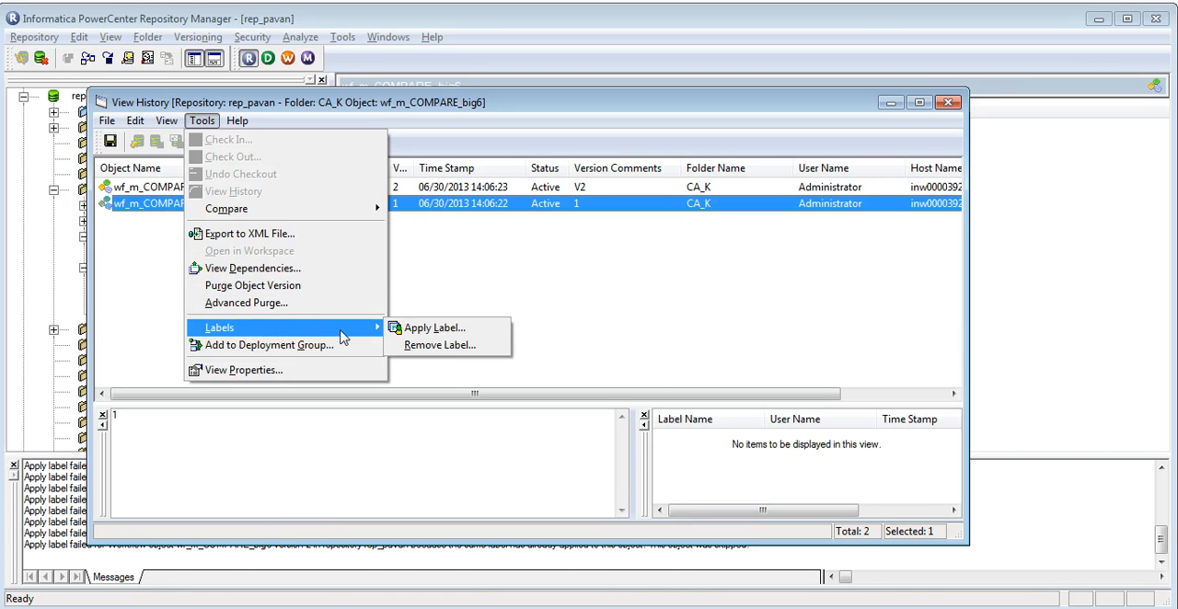
Apply Label0 to version 1 of workflow wf_m_COMPARE_big6 and acknowledge completion.
left_click(434, 327)
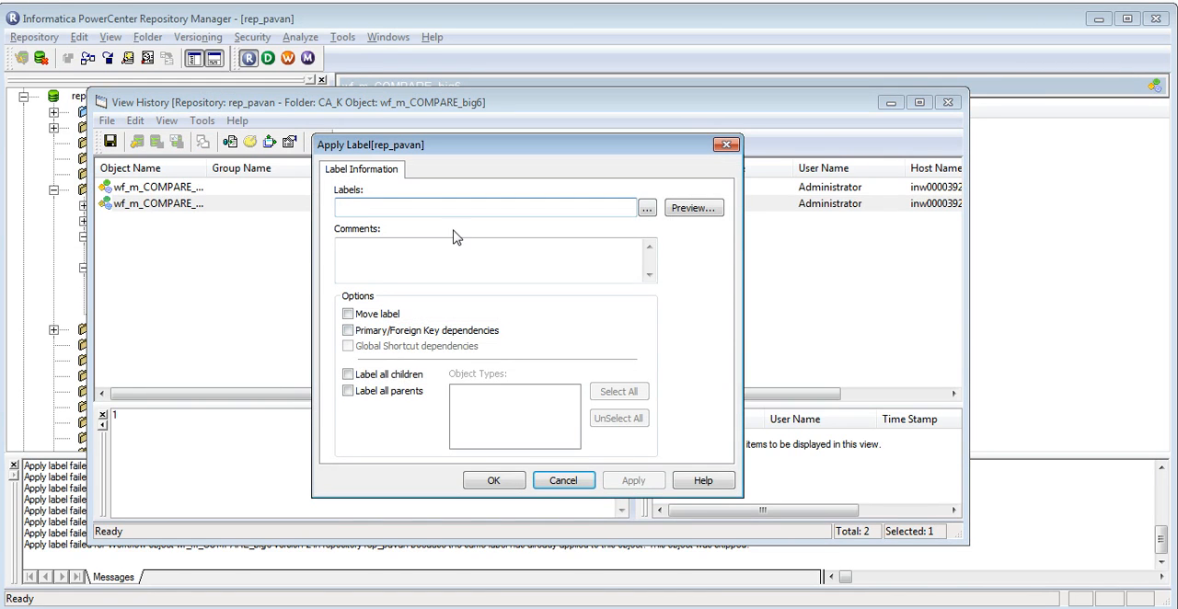
left_click(647, 208)
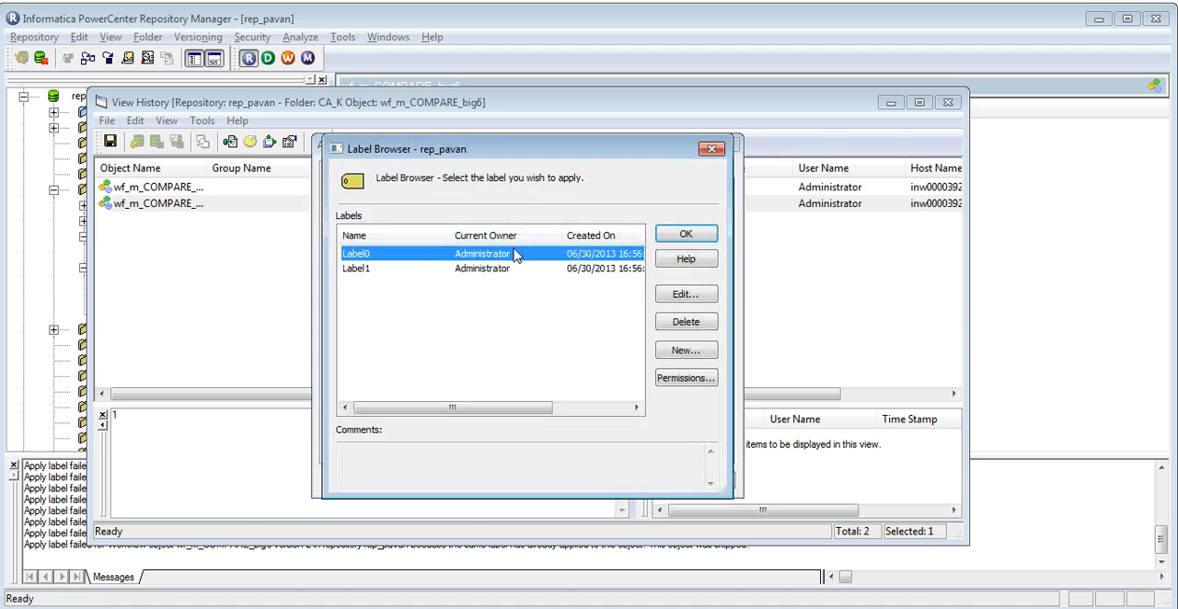
left_click(356, 269)
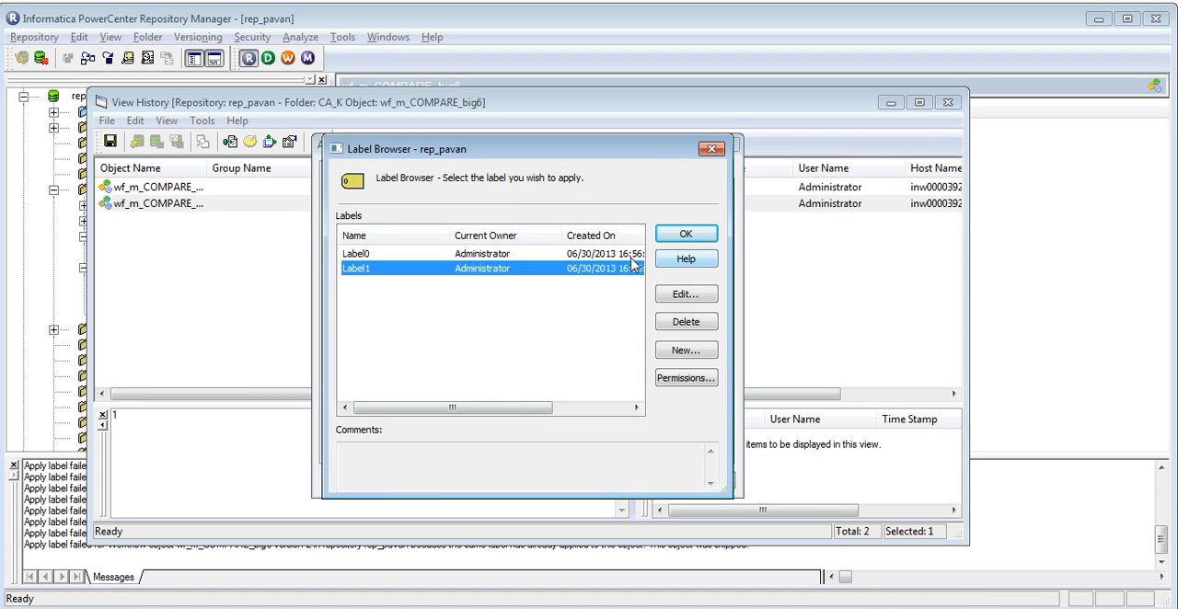
left_click(357, 254)
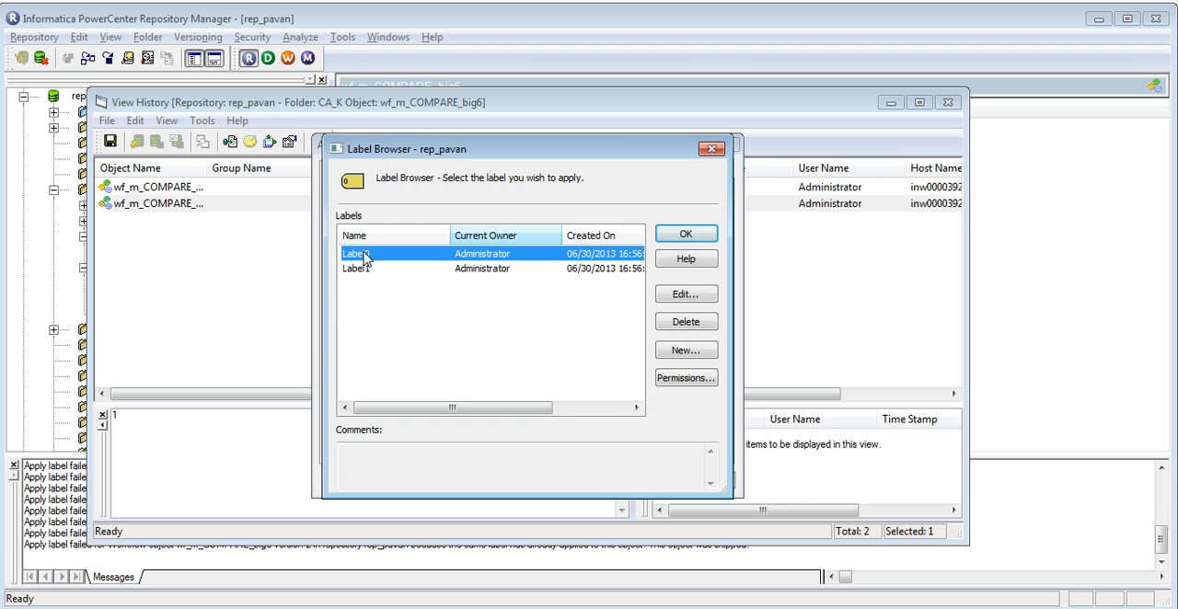
left_click(685, 232)
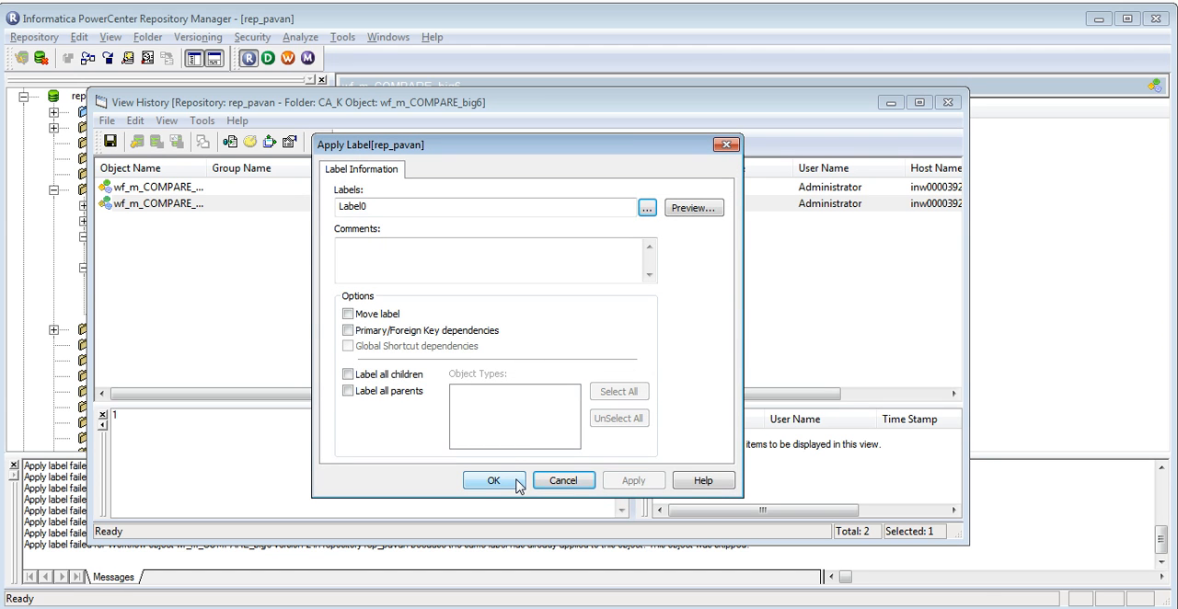
left_click(494, 480)
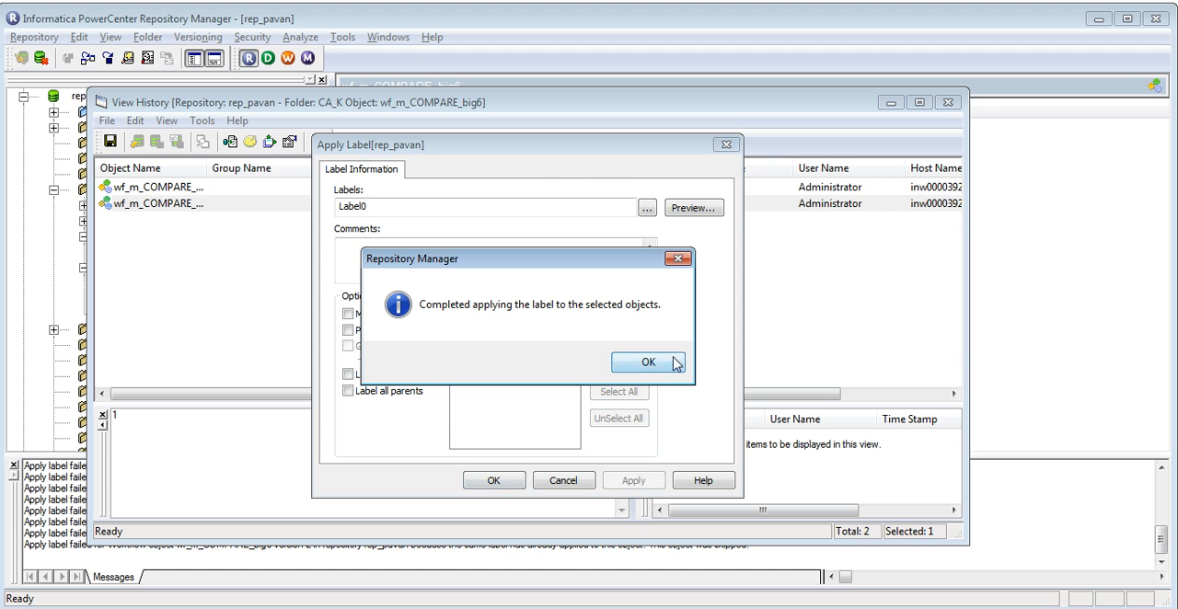
left_click(648, 360)
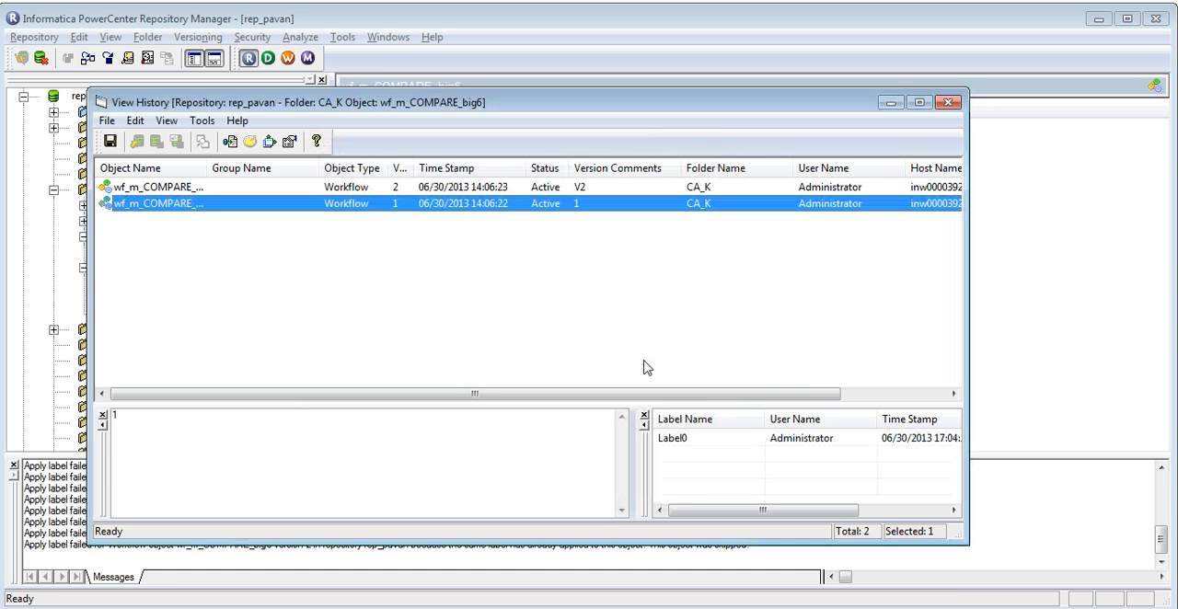
mouse_move(410, 415)
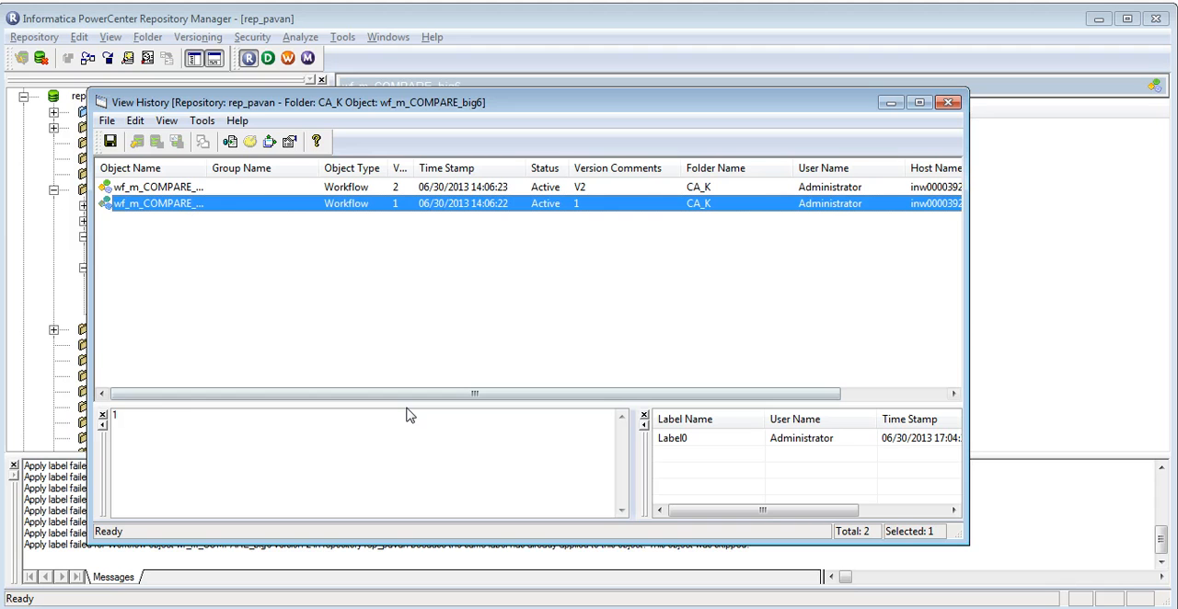
mouse_move(457, 294)
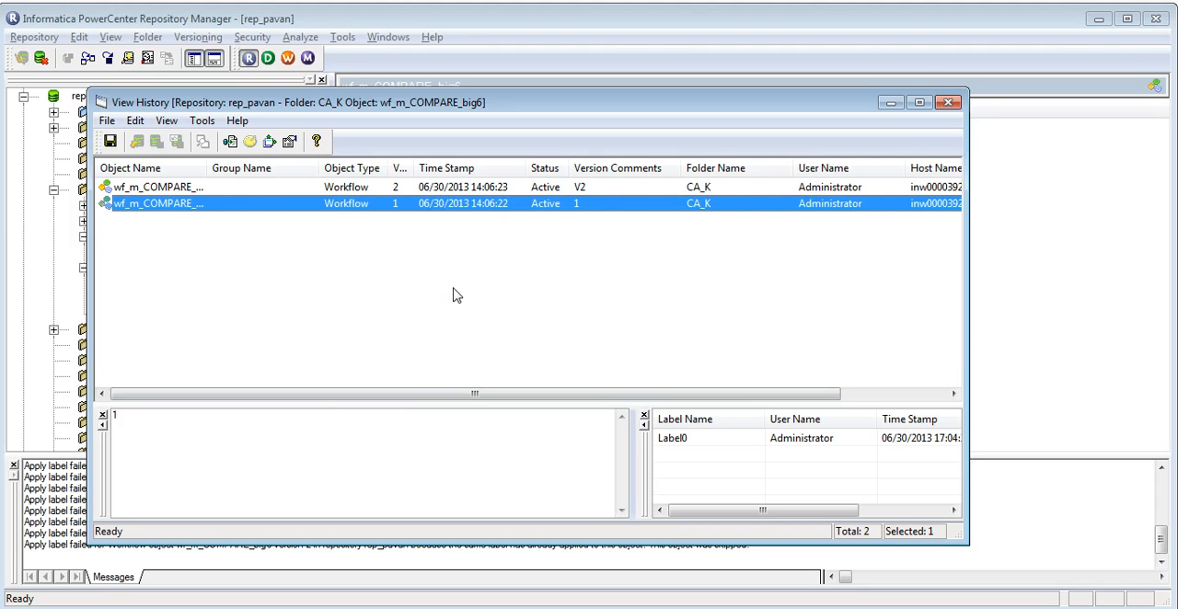
mouse_move(916, 149)
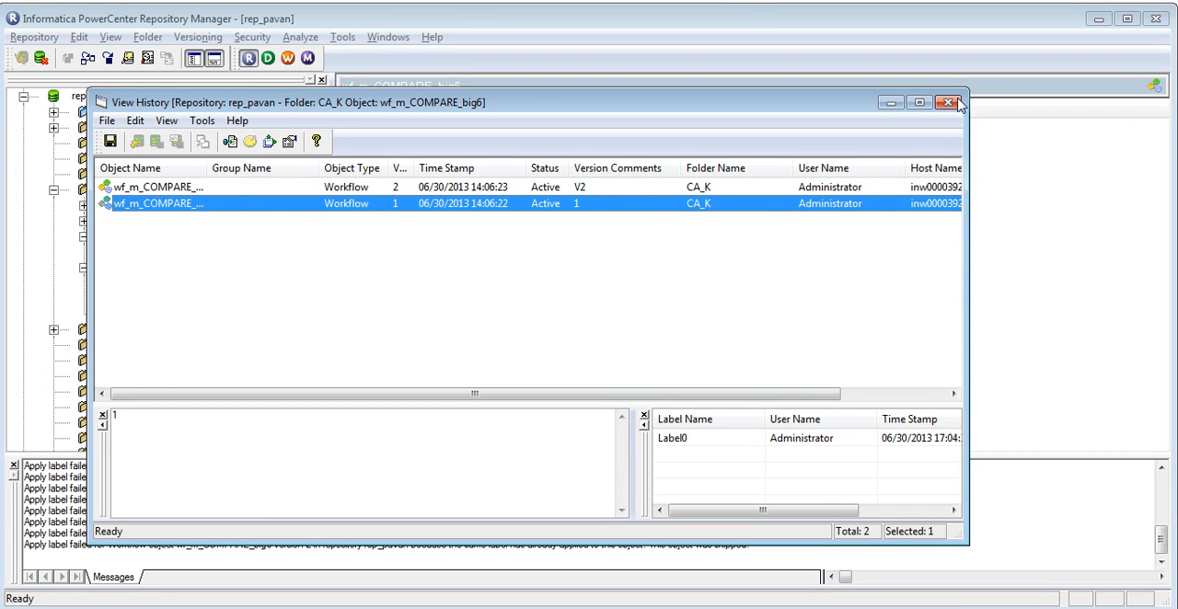
Close the history and open saved query CA_K for editing from the Query Browser.
left_click(342, 37)
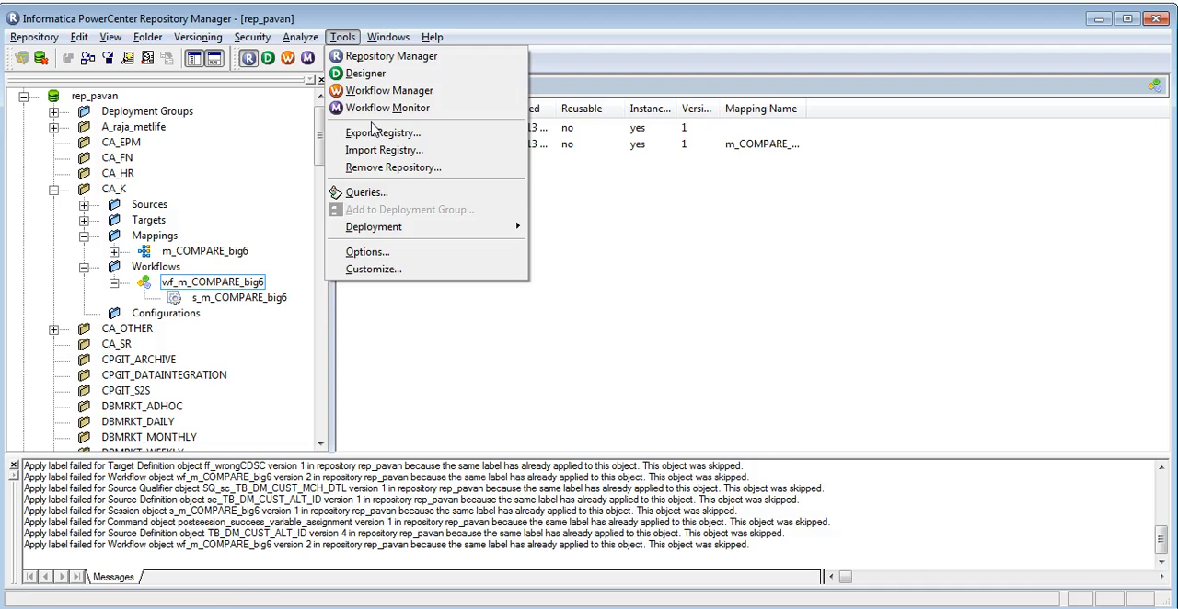
left_click(366, 191)
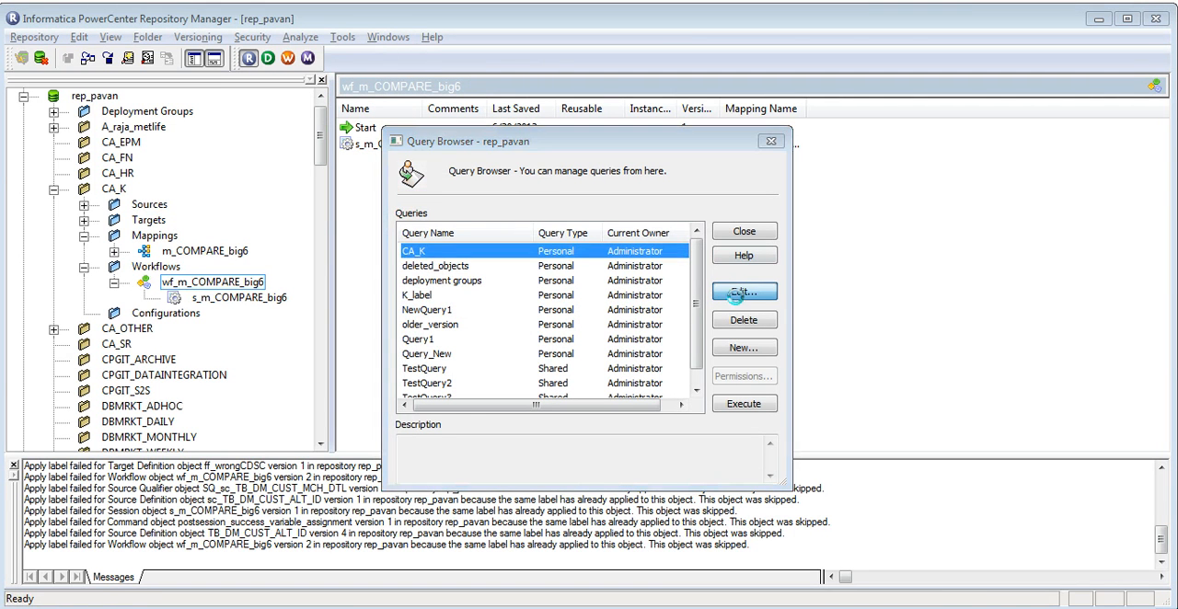
left_click(743, 290)
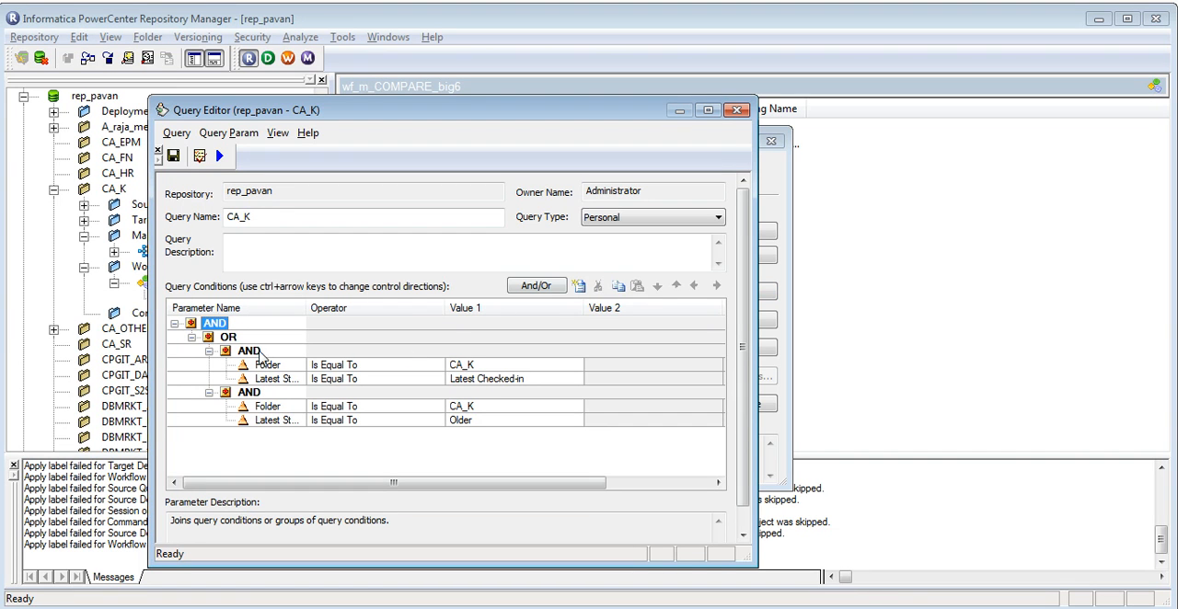
Delete the query's existing condition groups, including child conditions.
left_click(596, 285)
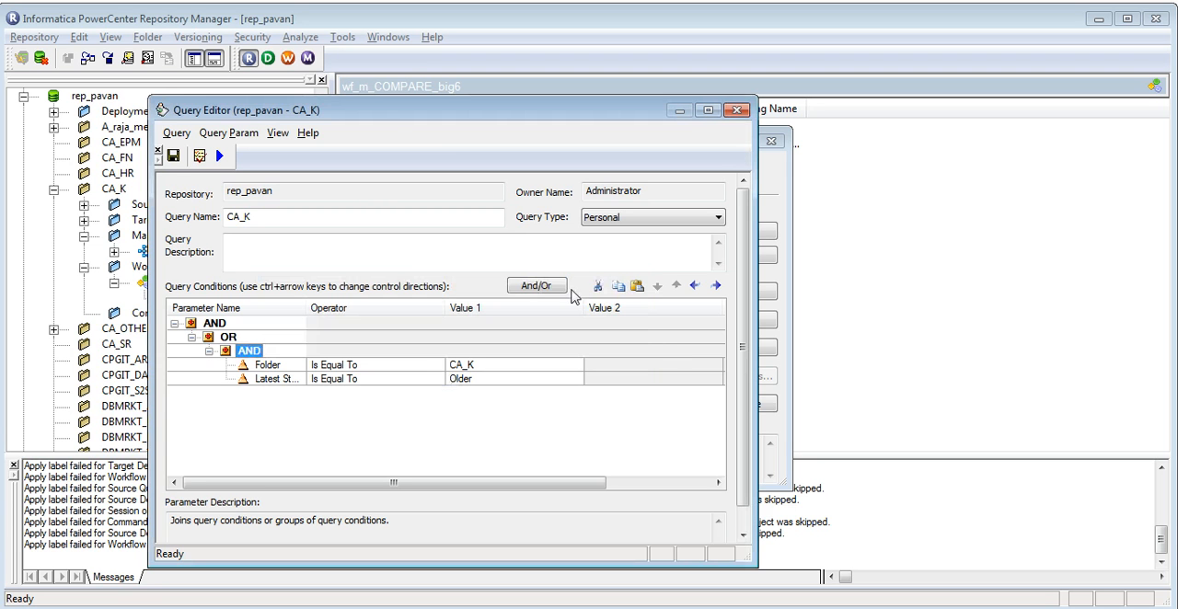
left_click(596, 285)
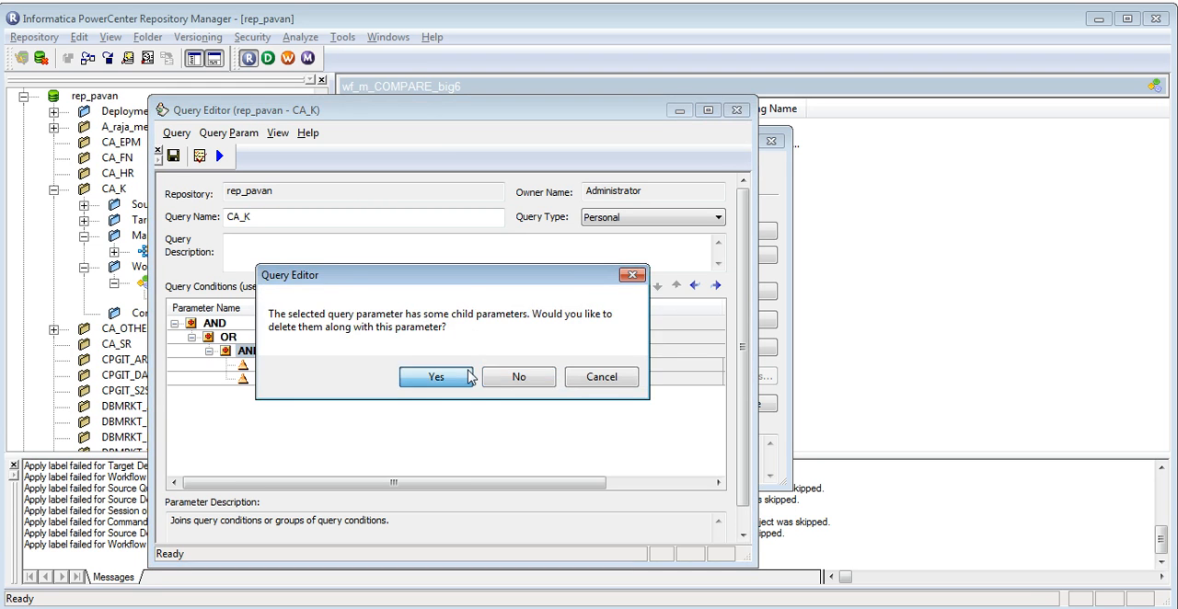
left_click(435, 375)
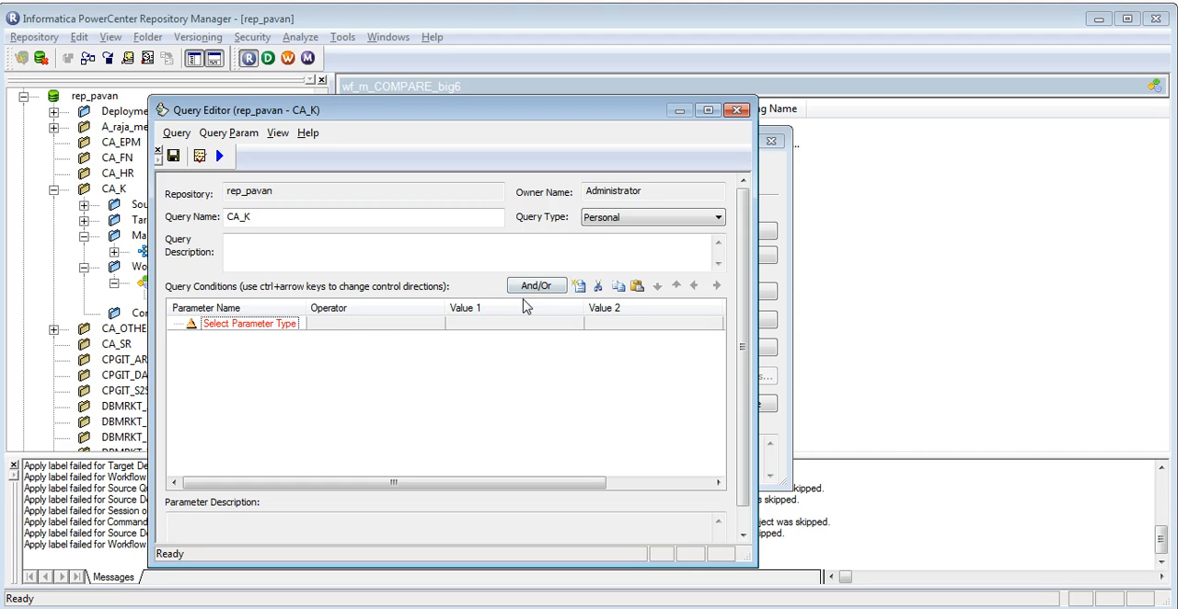
Add a new condition: Folder Is Equal To CA_K.
left_click(251, 323)
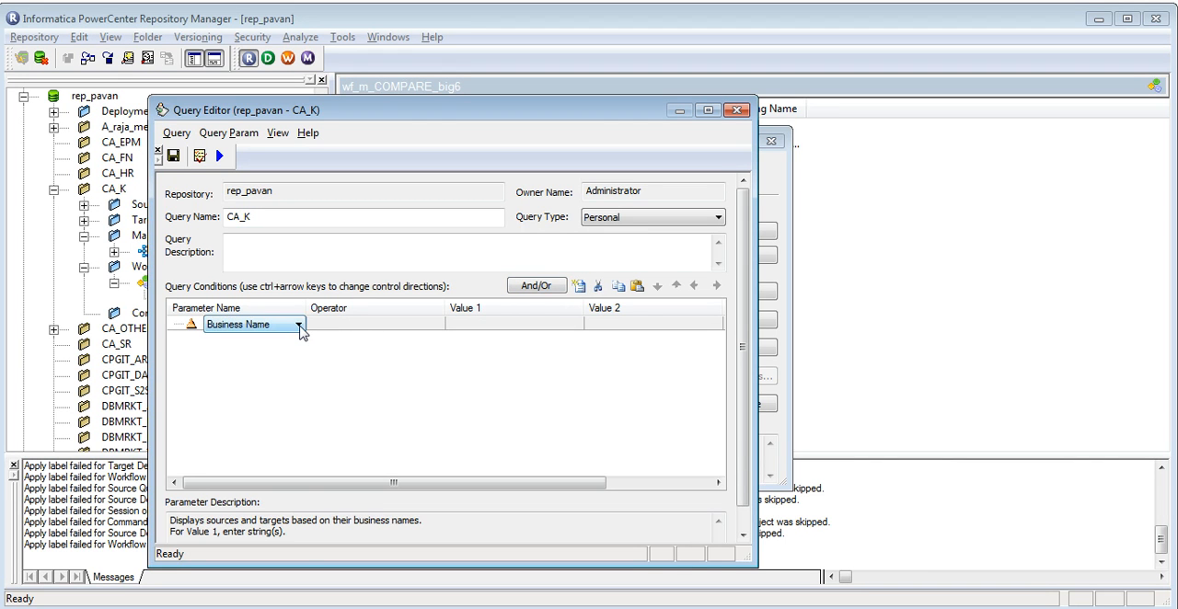
left_click(301, 324)
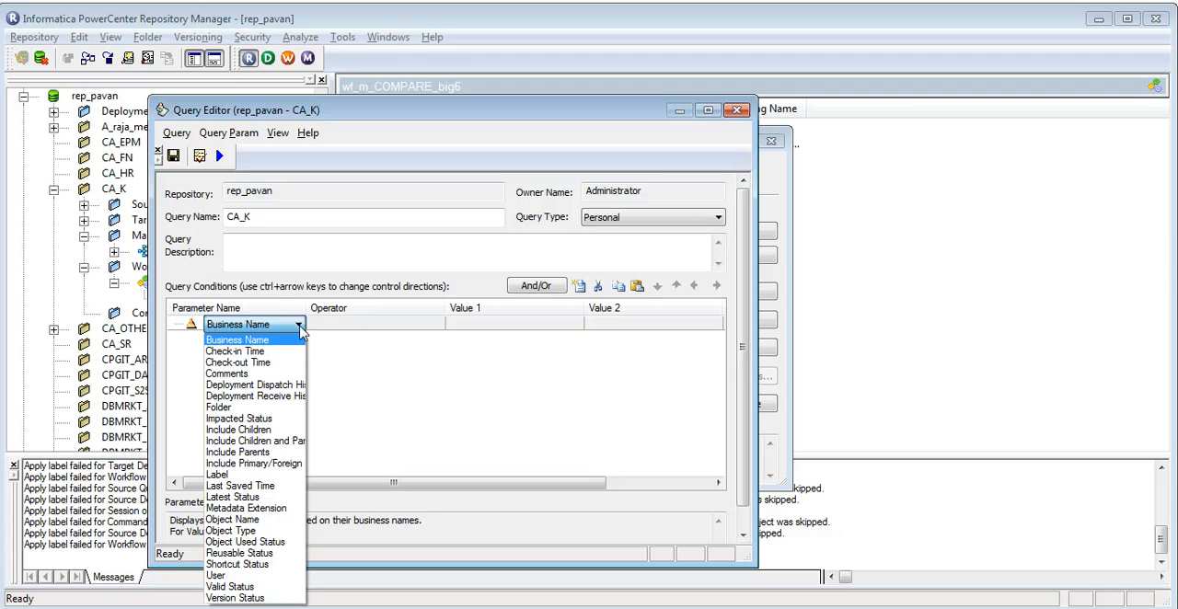
left_click(217, 407)
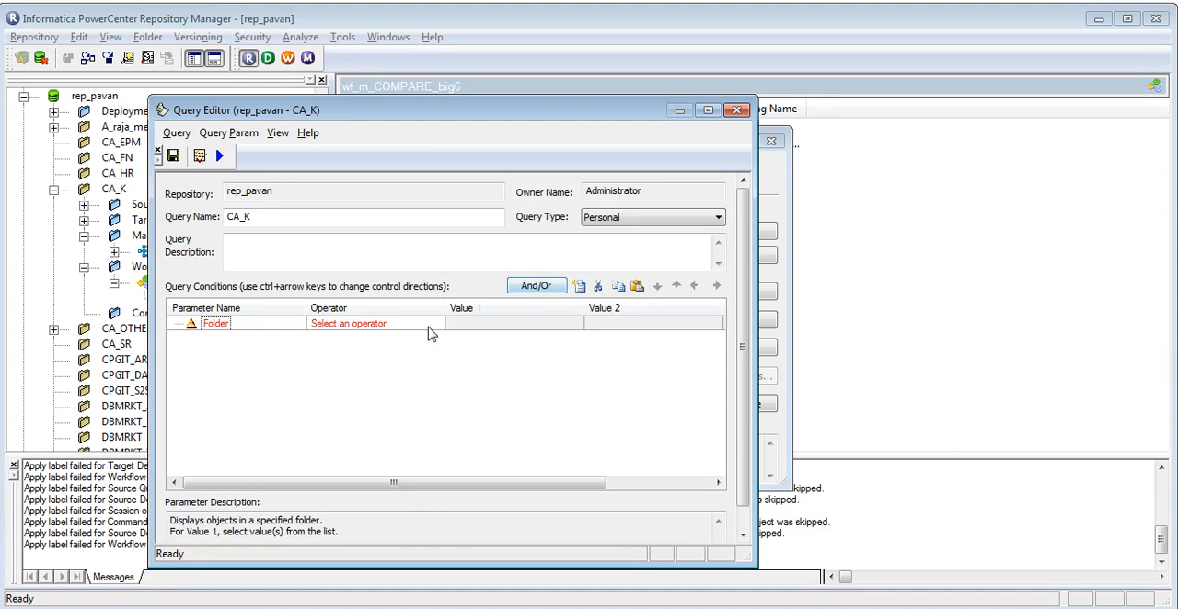
left_click(371, 324)
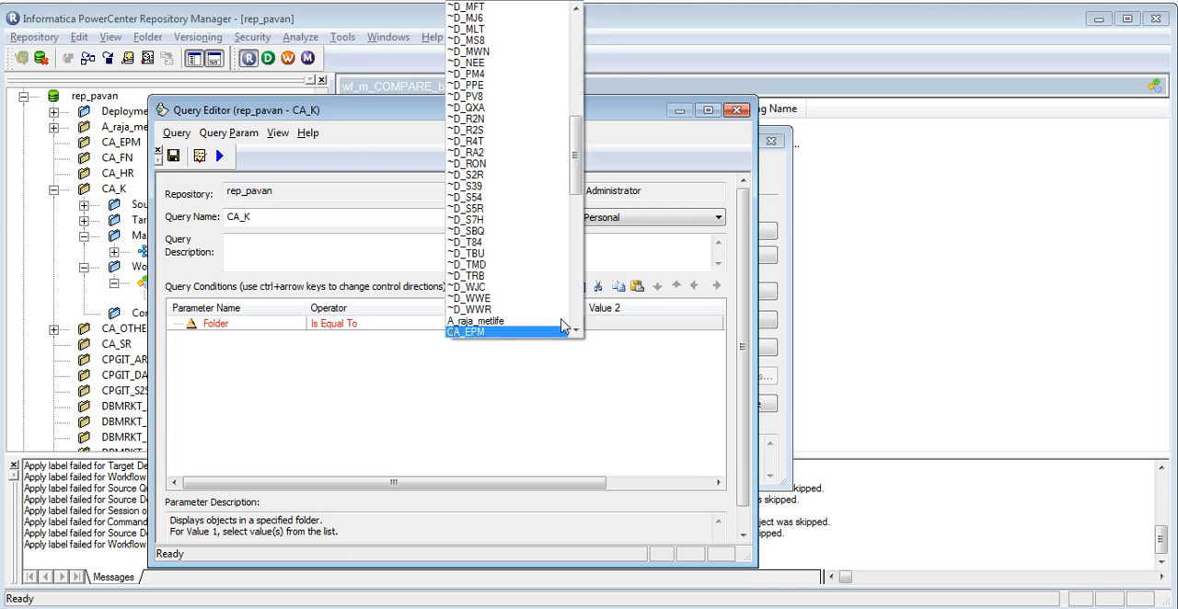
scroll("down", 3)
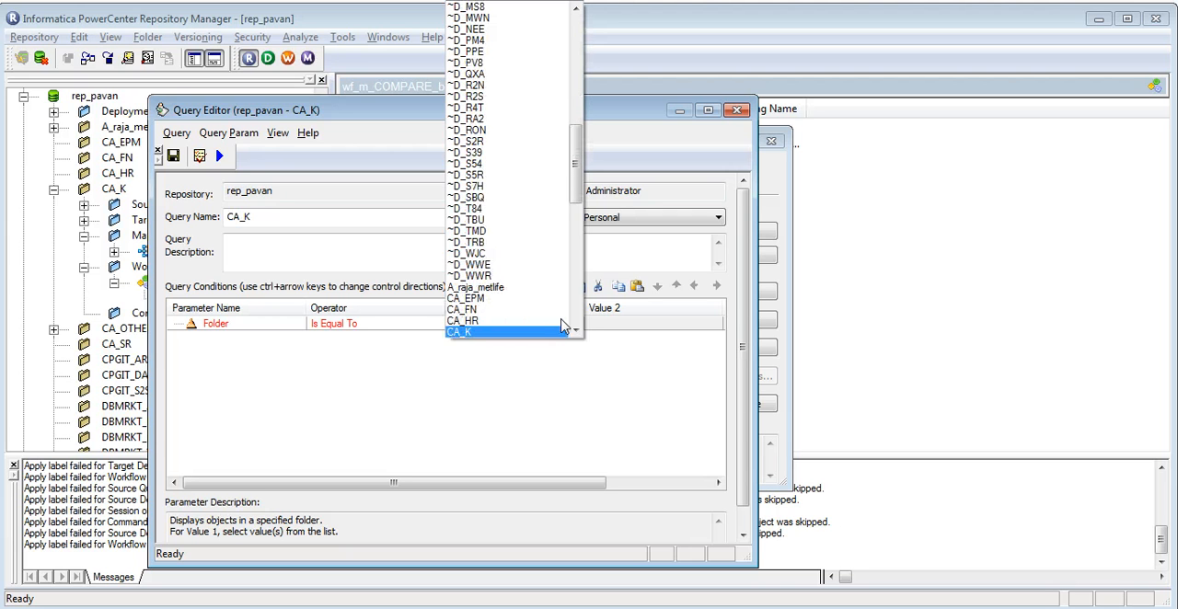
left_click(460, 331)
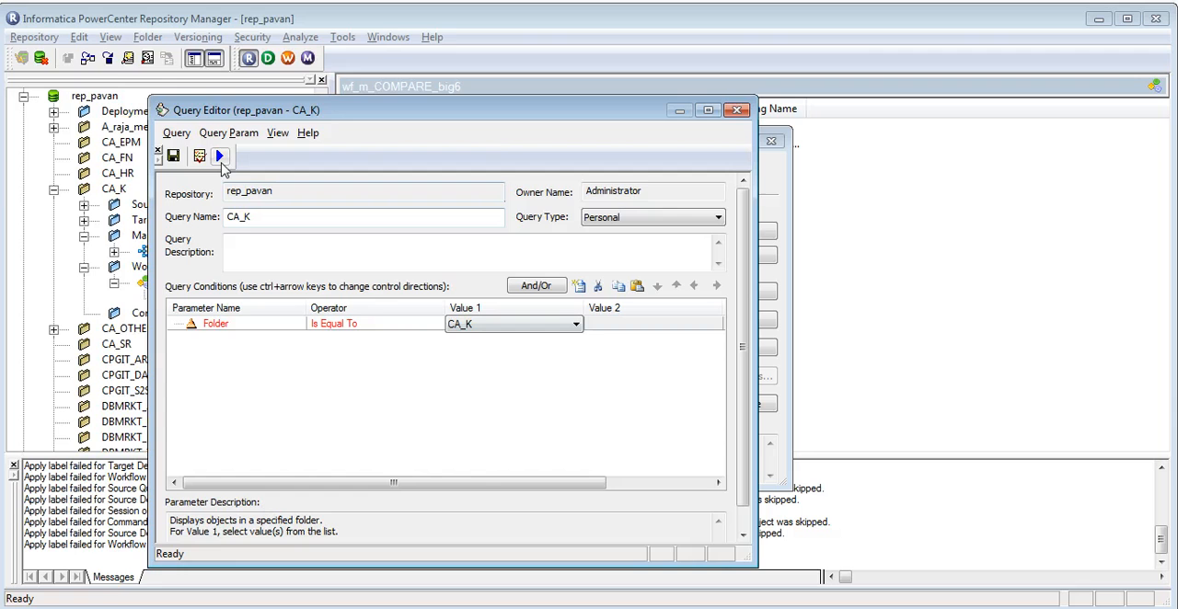
Run the CA_K query and select all six result objects for labelling.
left_click(221, 154)
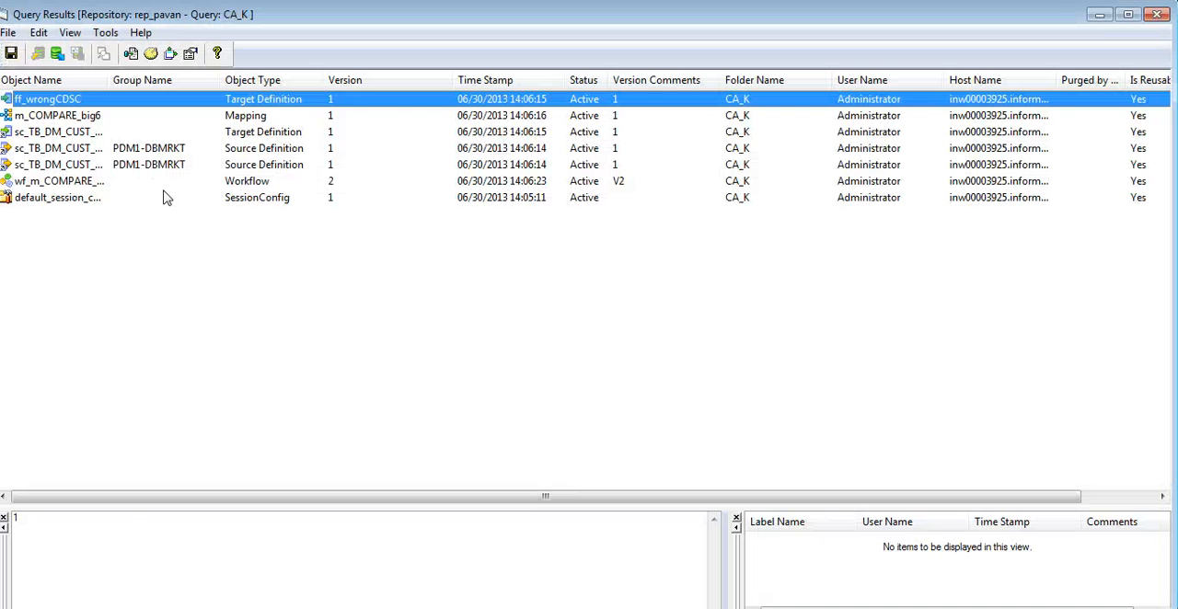
mouse_move(70, 114)
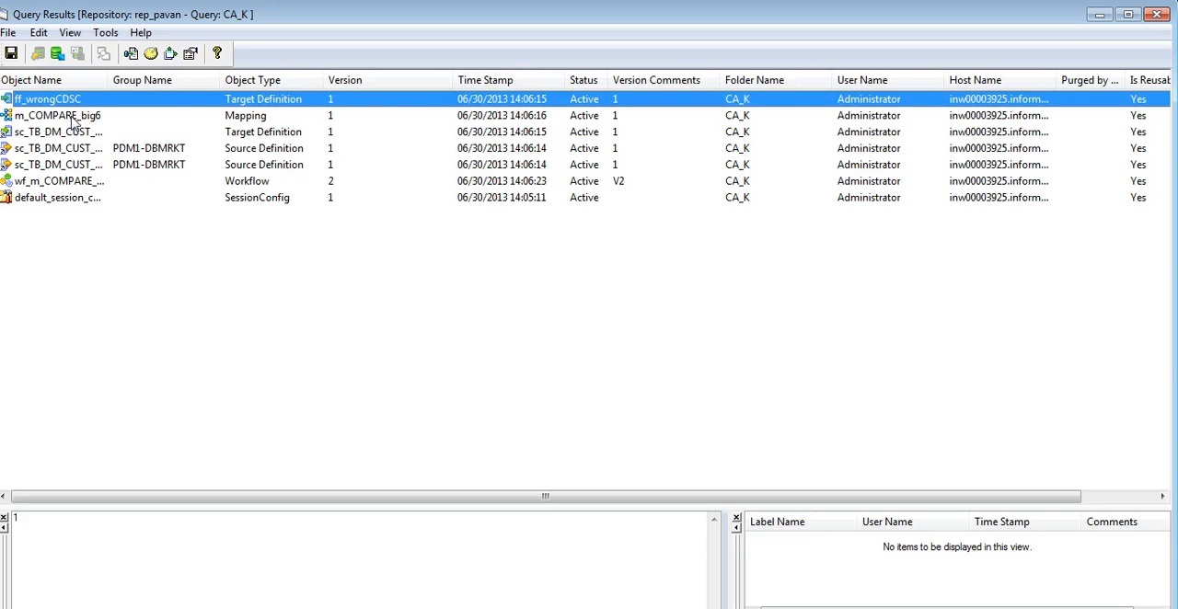
left_click(59, 147)
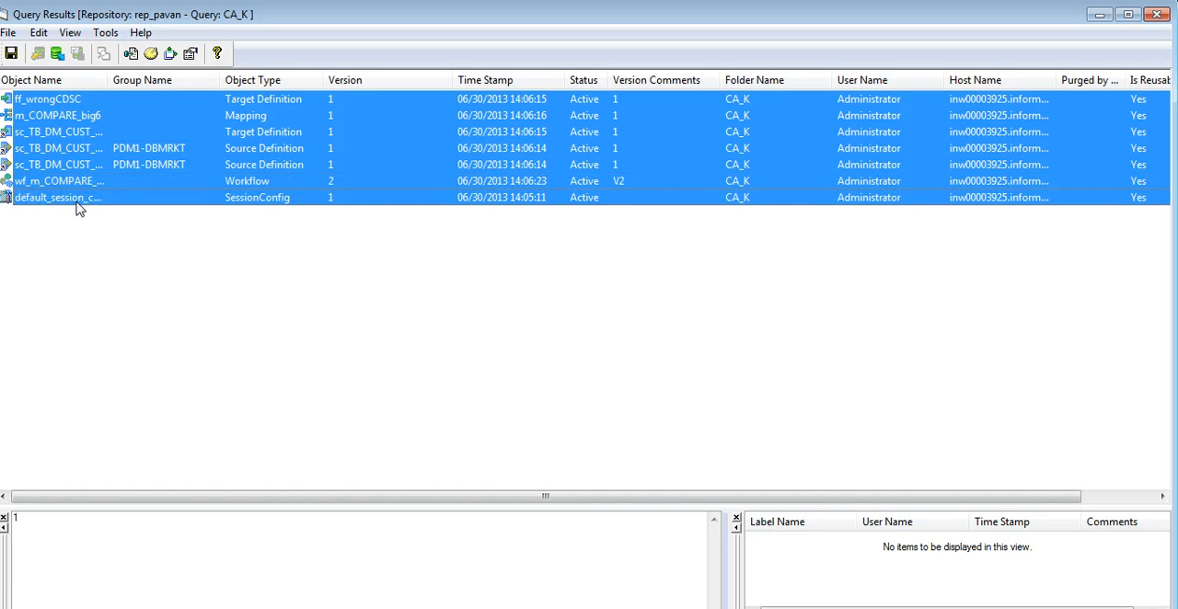
left_click(105, 33)
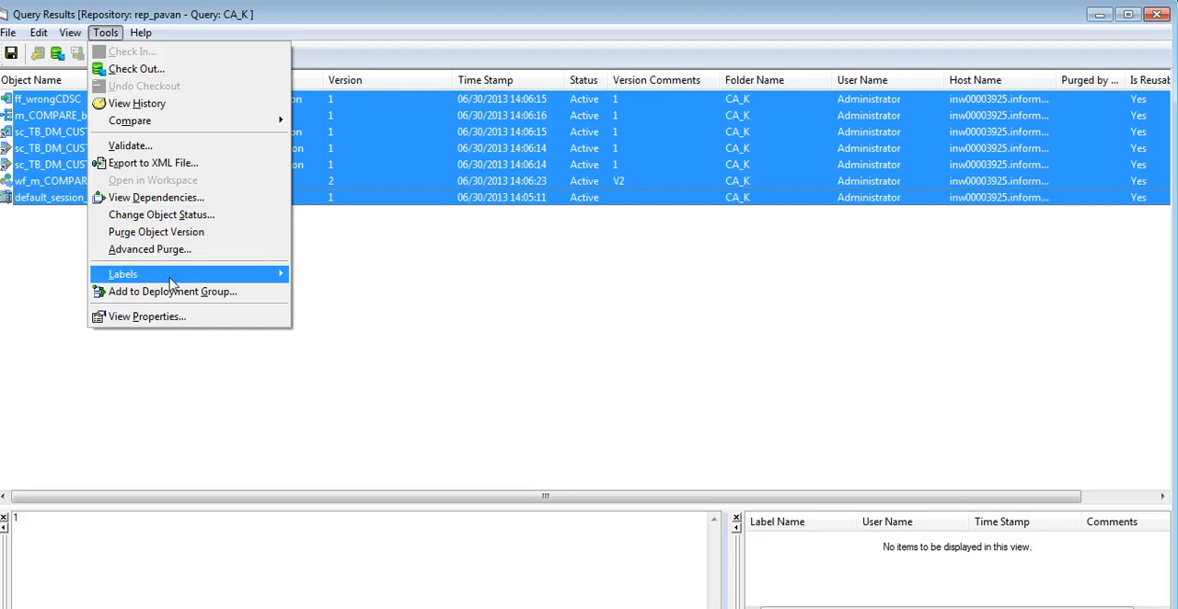
Apply Label1 to the six selected objects, acknowledge completion and close Query Results.
left_click(121, 273)
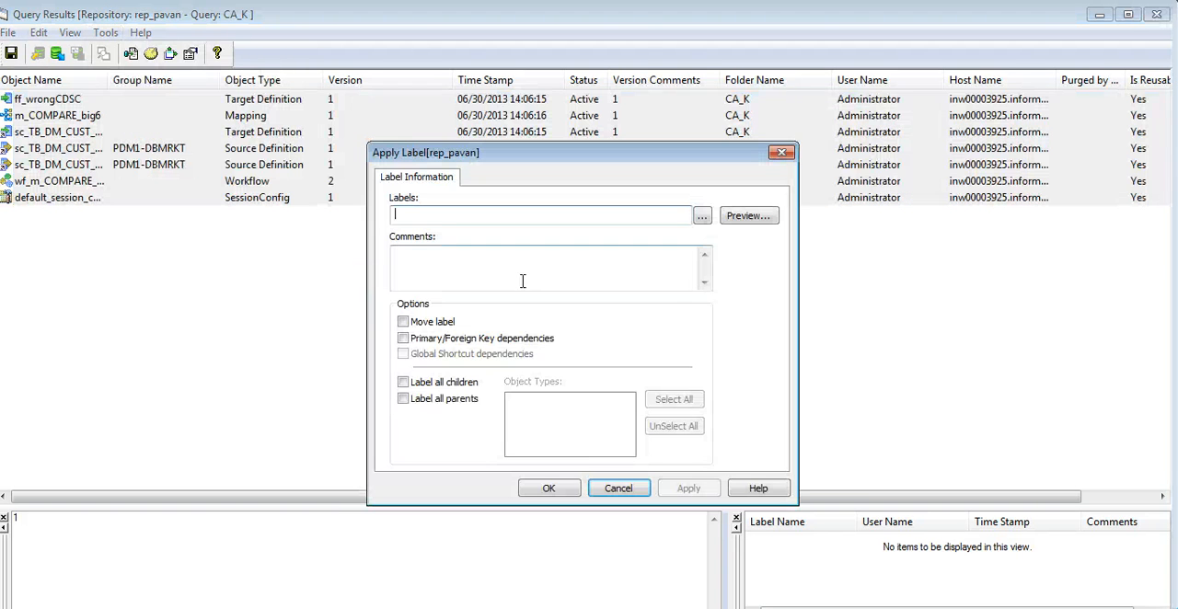
left_click(703, 215)
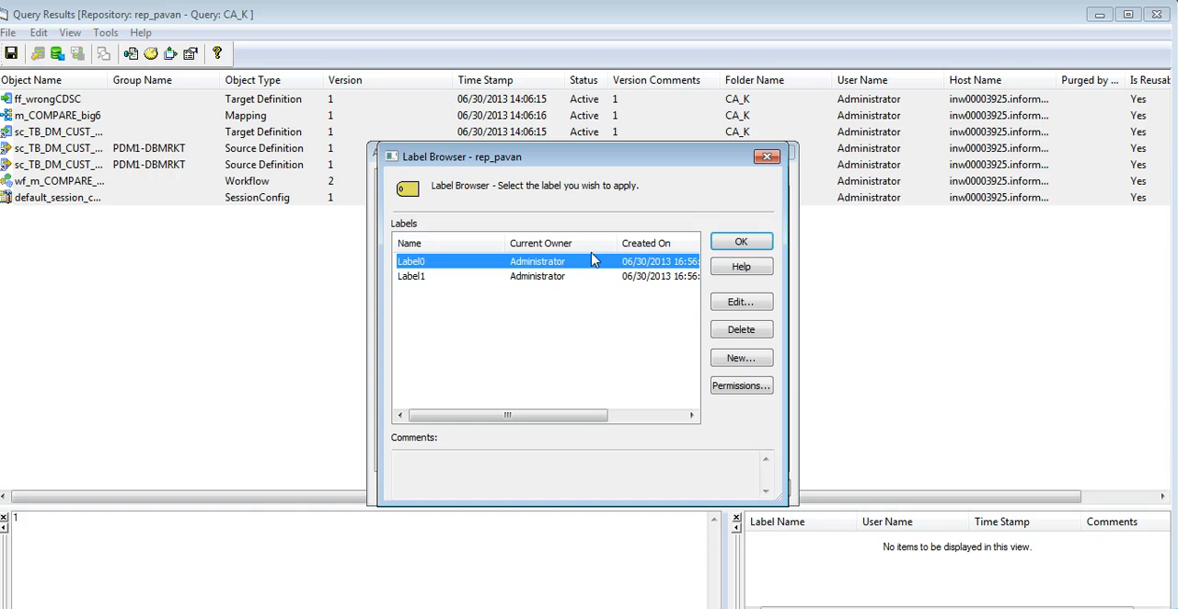
left_click(412, 276)
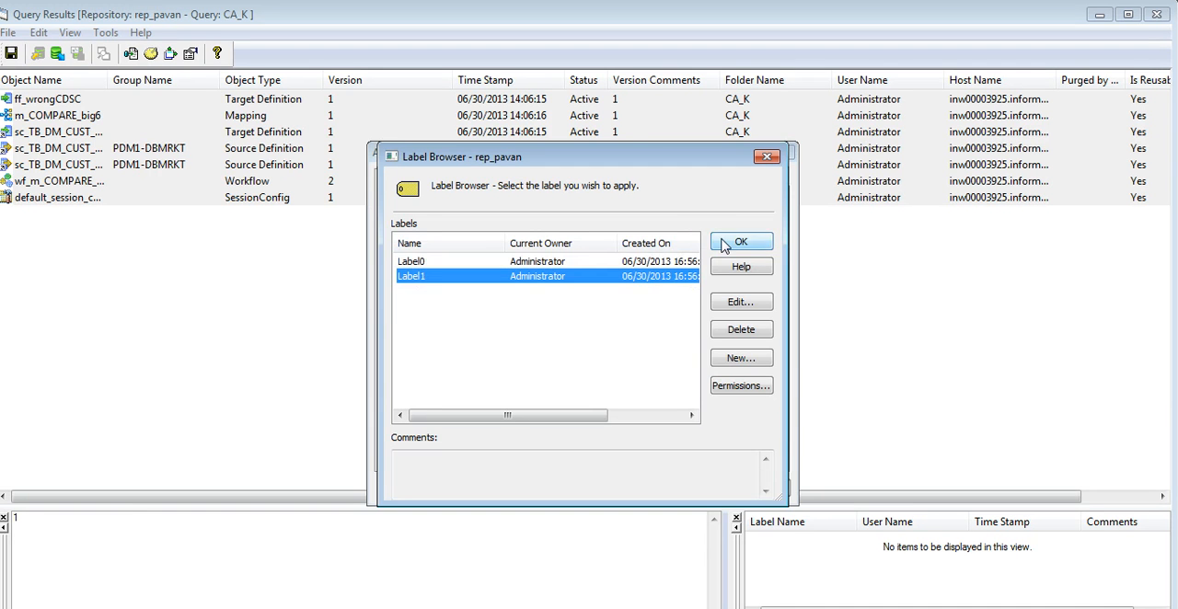
left_click(740, 241)
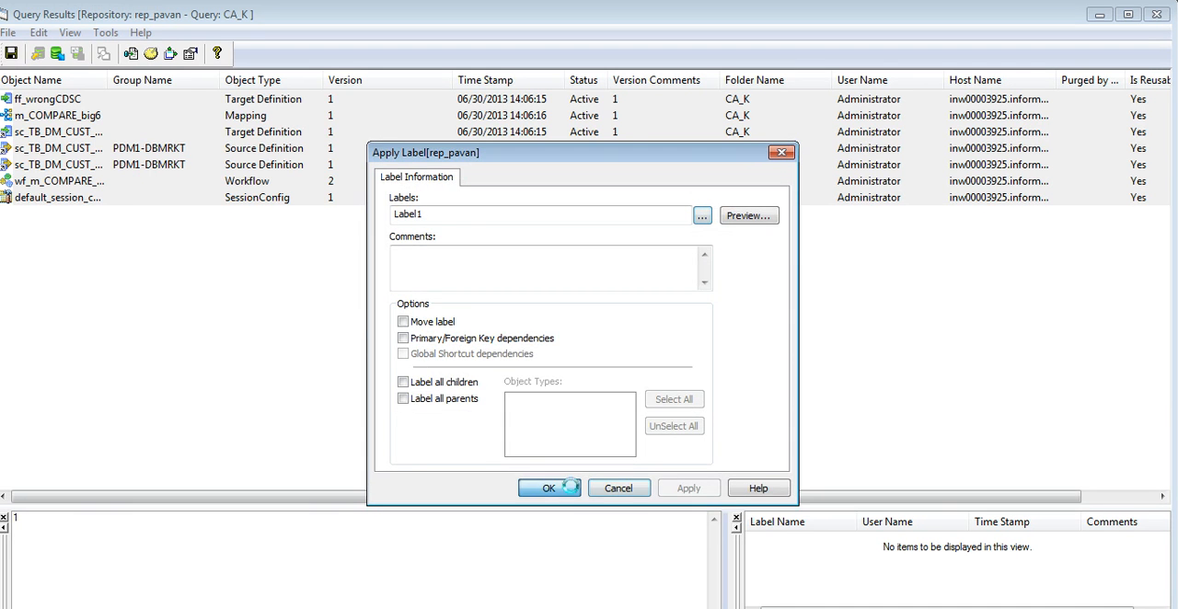
left_click(548, 488)
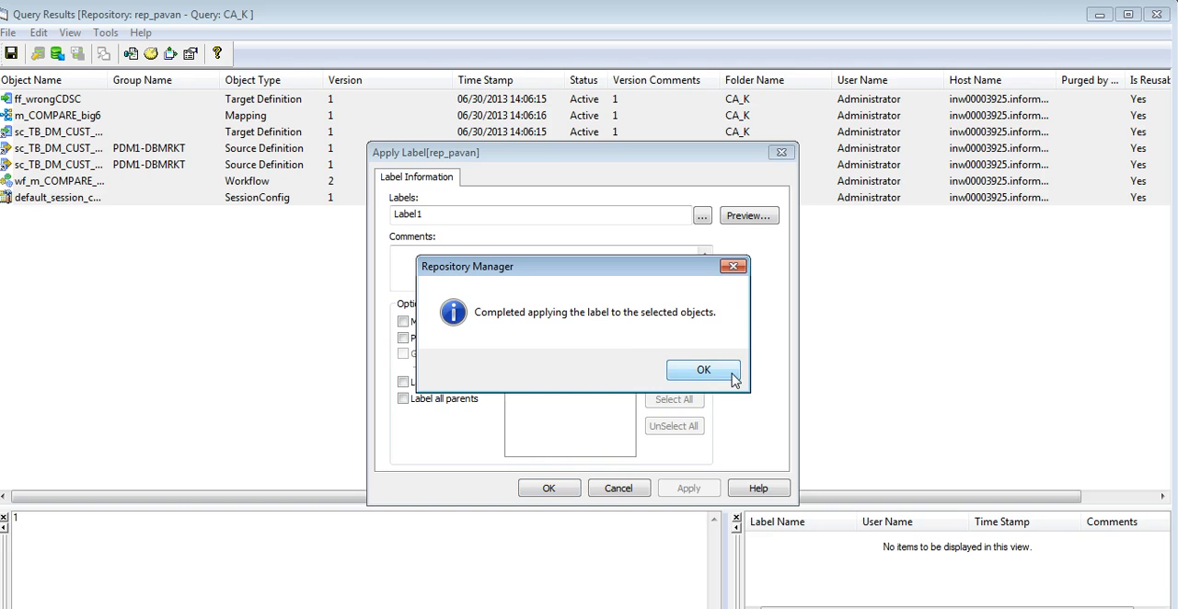
left_click(703, 368)
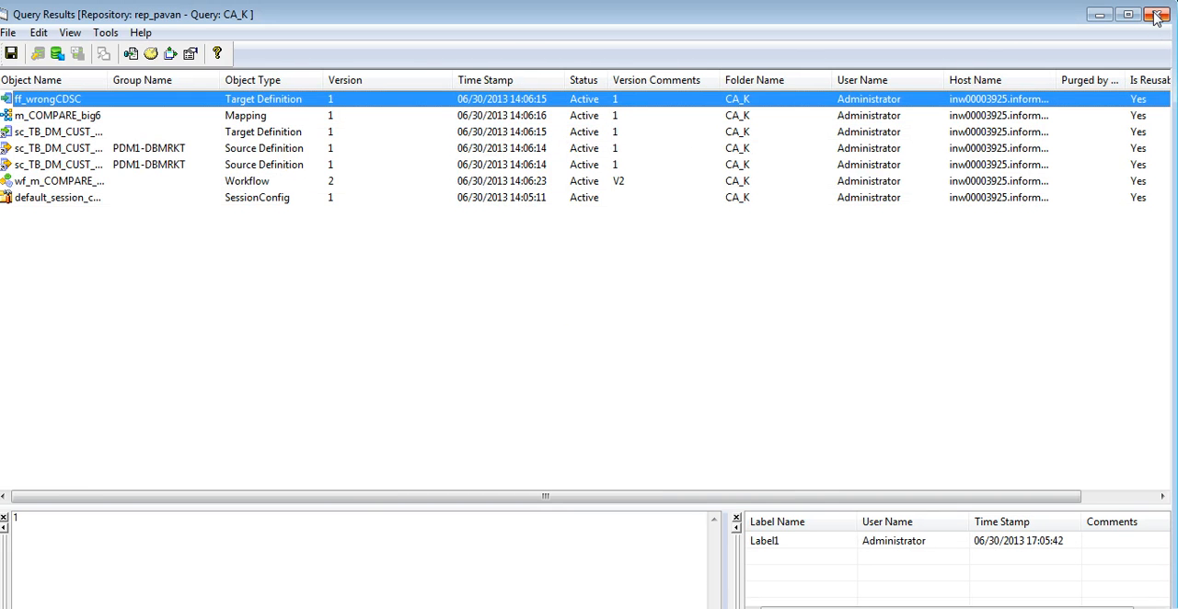
left_click(1157, 15)
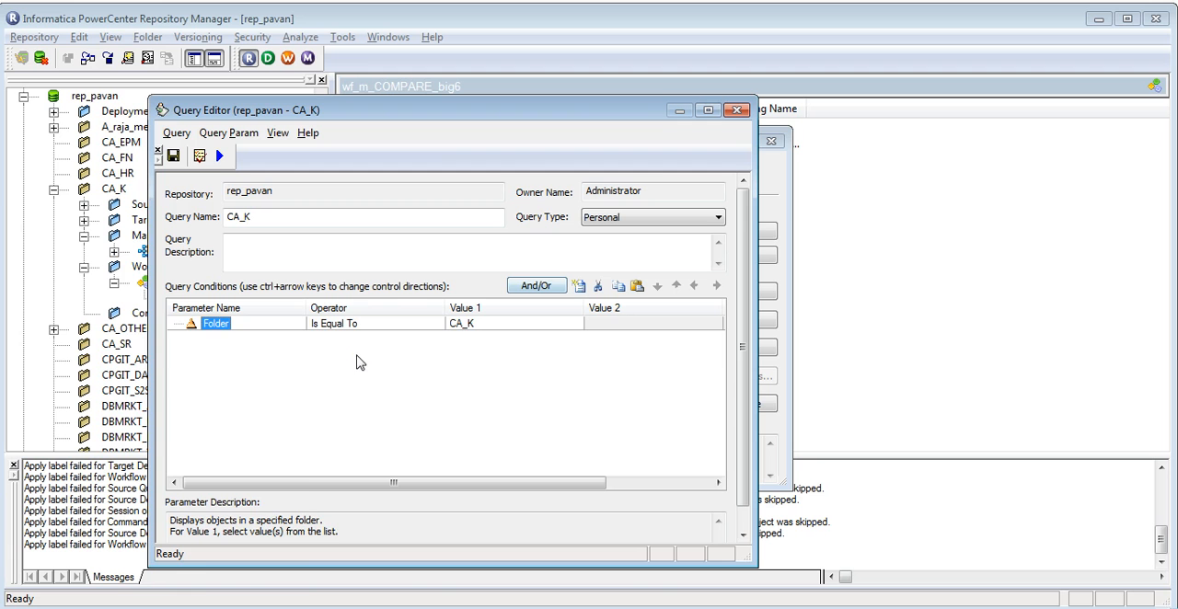
Change the condition to Label Is Equal To Label1.
left_click(298, 324)
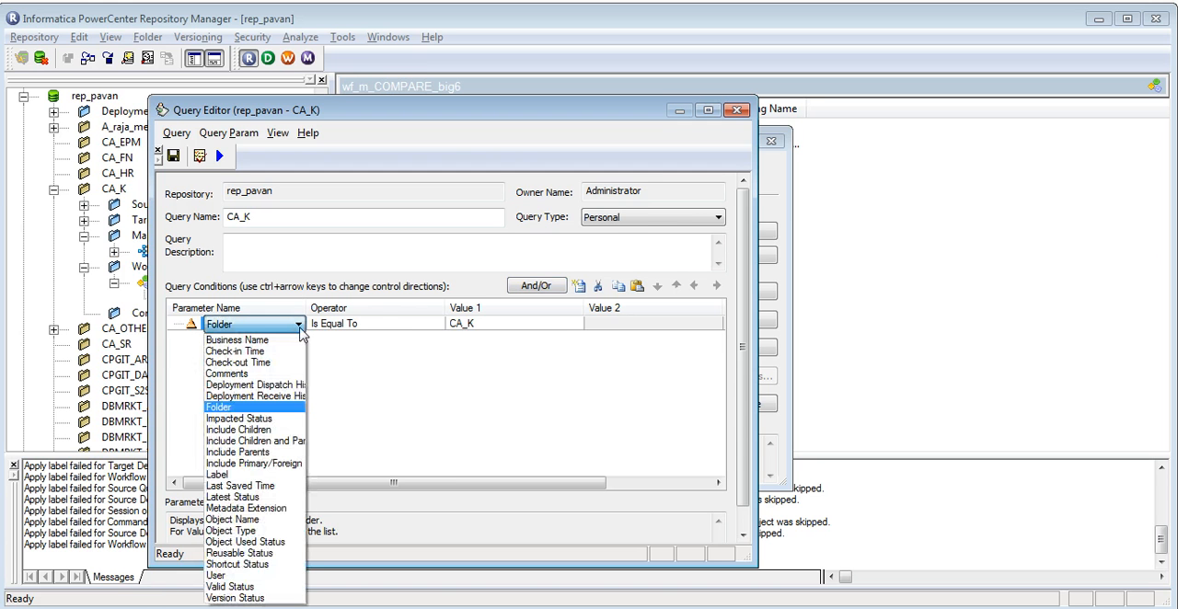
left_click(217, 475)
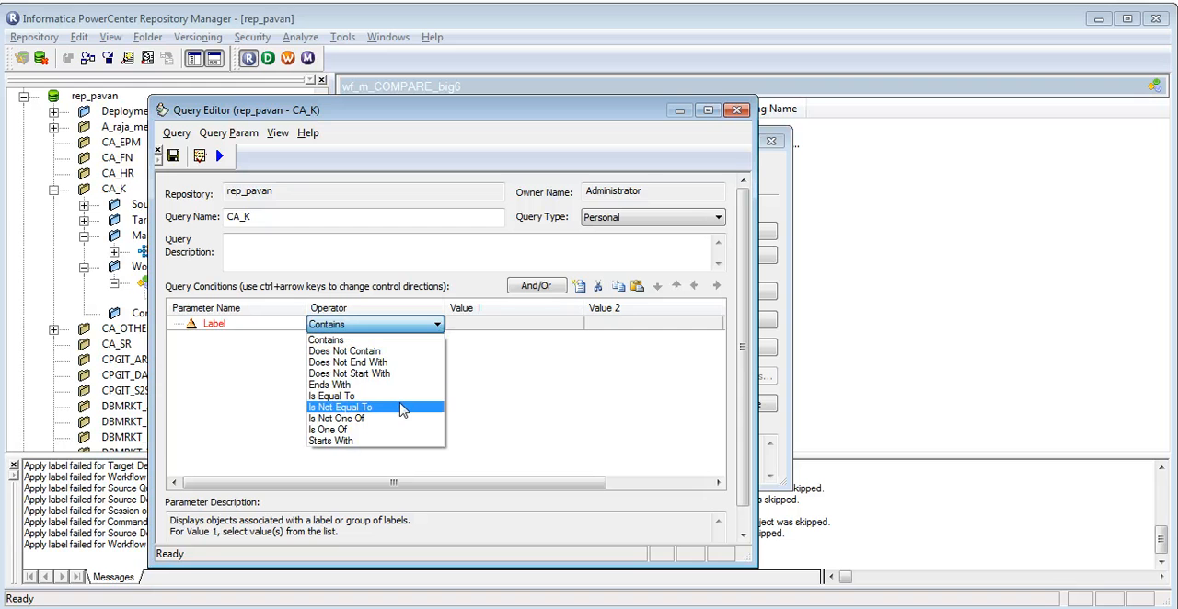
left_click(331, 396)
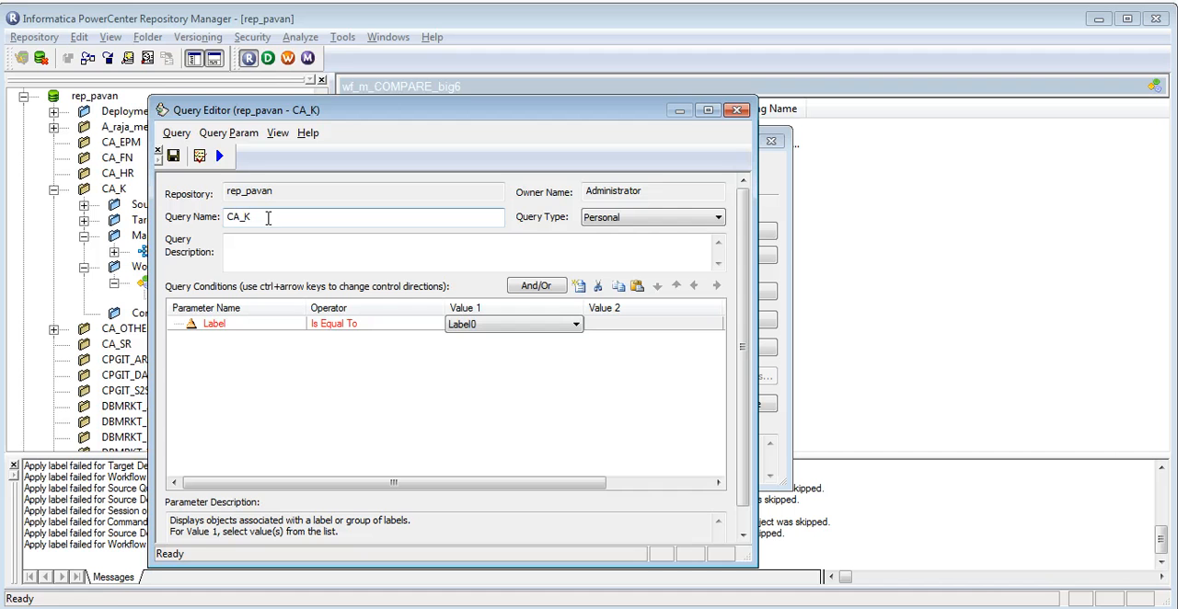
left_click(221, 155)
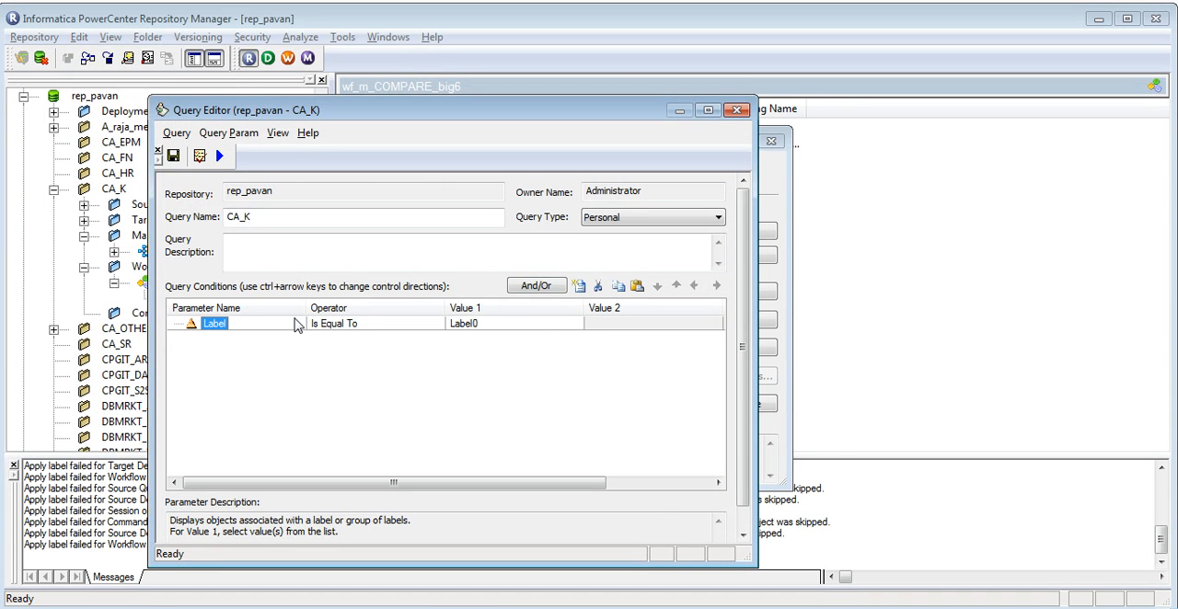
left_click(576, 324)
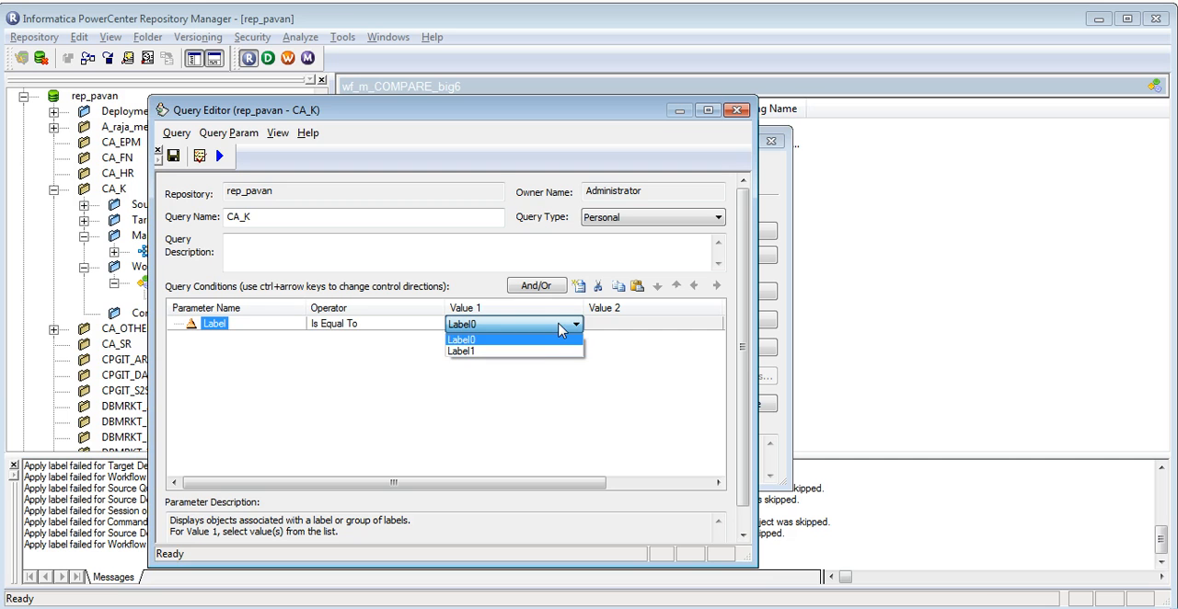
left_click(459, 350)
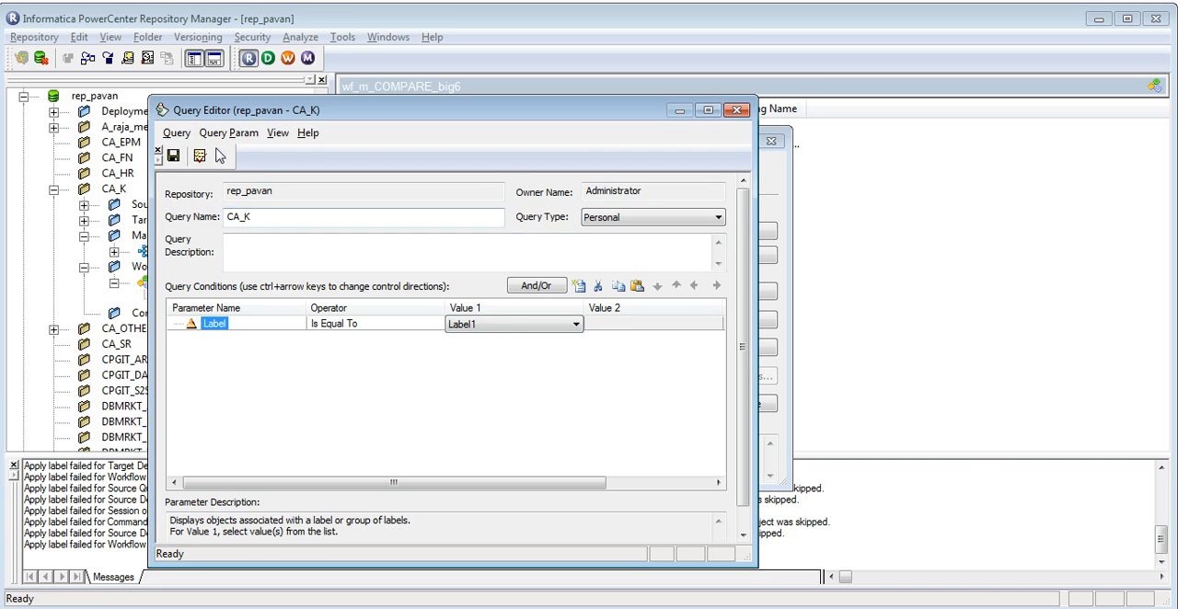
Run the query, view the workflow result's properties, then close Query Results.
left_click(221, 154)
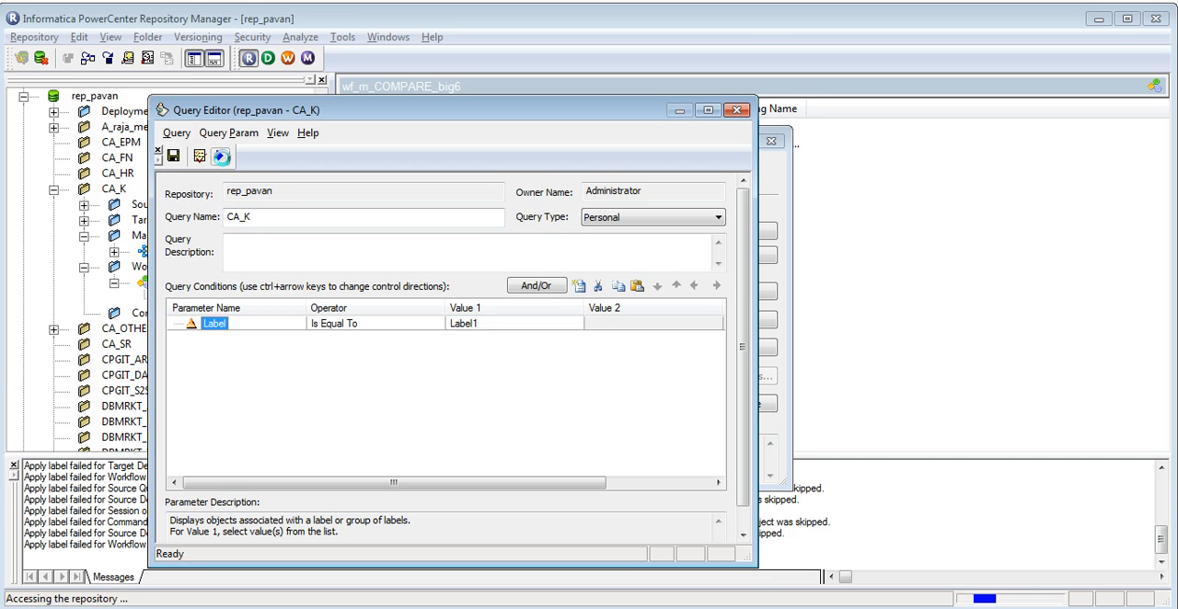
left_click(221, 155)
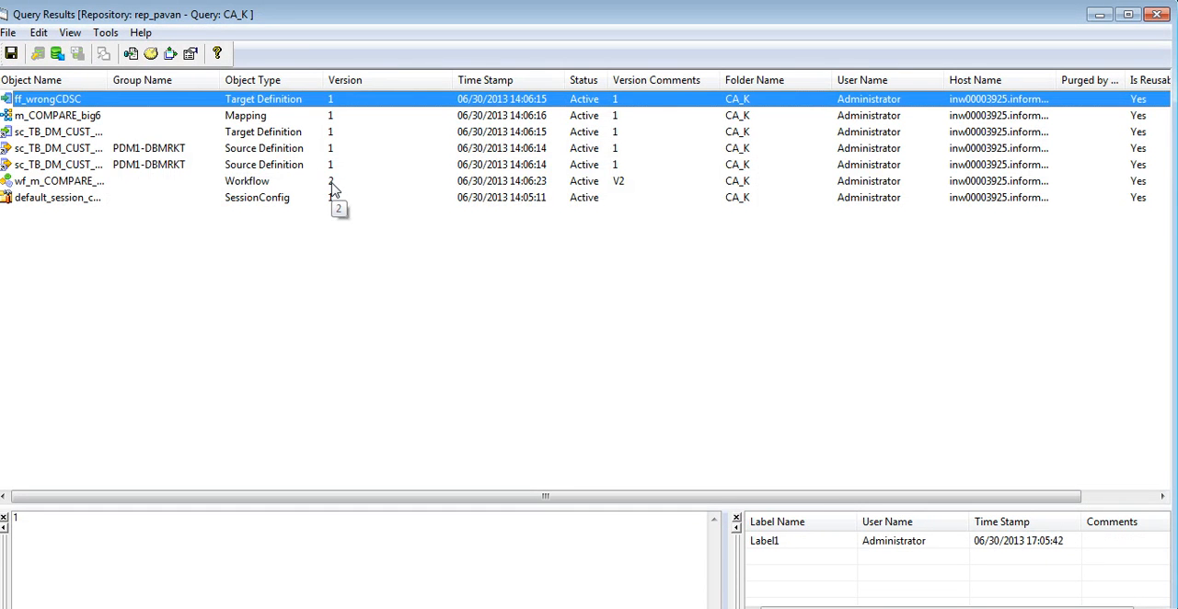
double_click(58, 180)
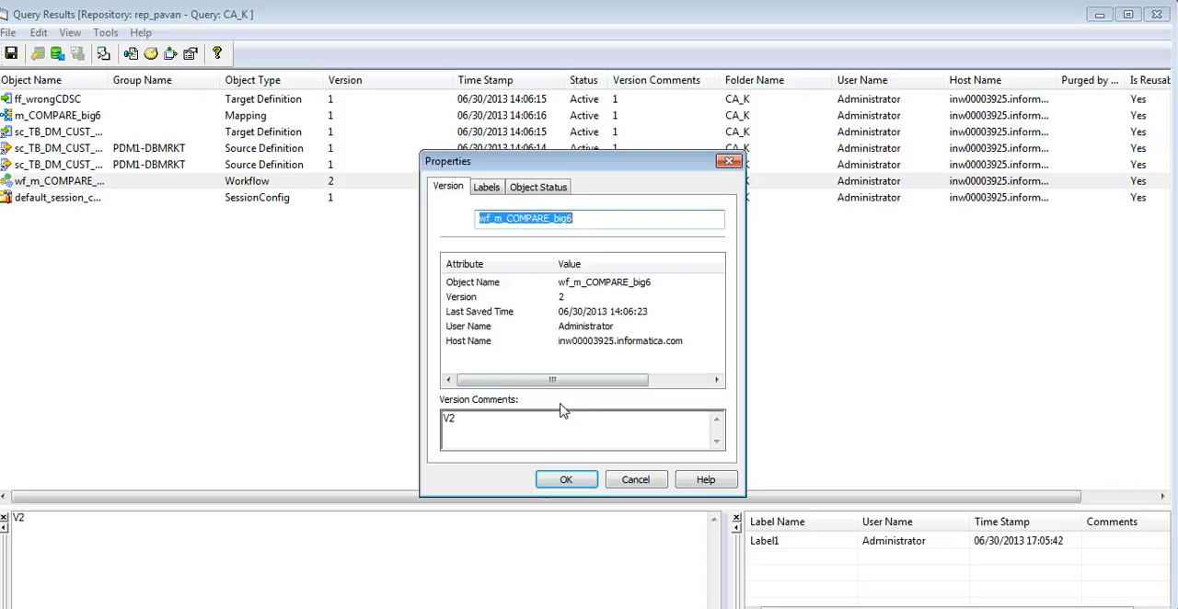
left_click(567, 479)
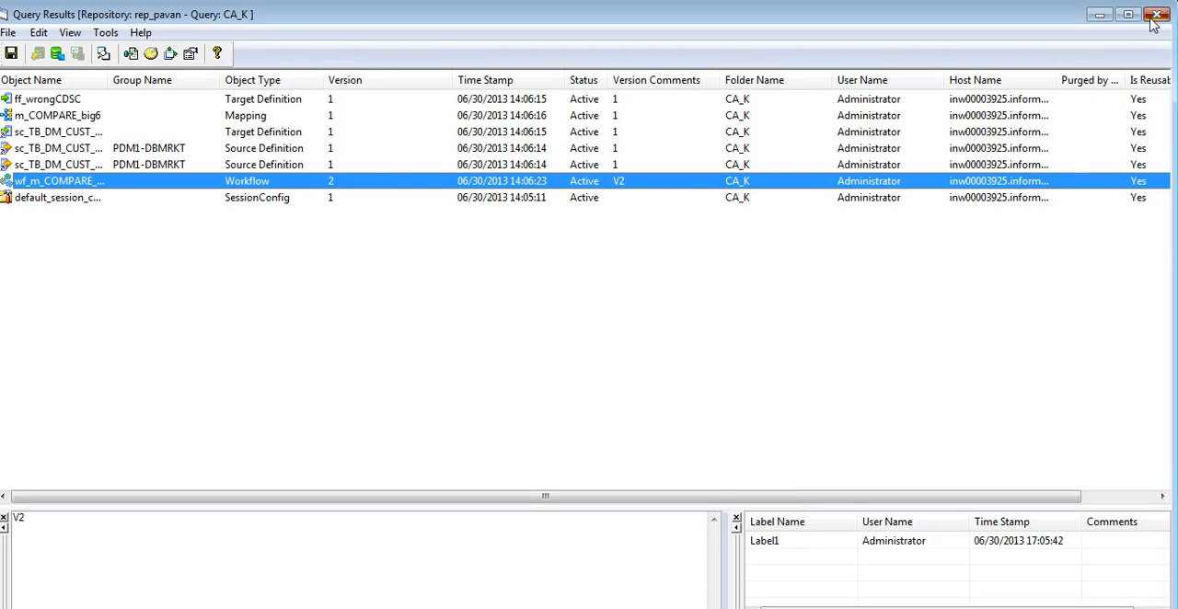
left_click(1156, 15)
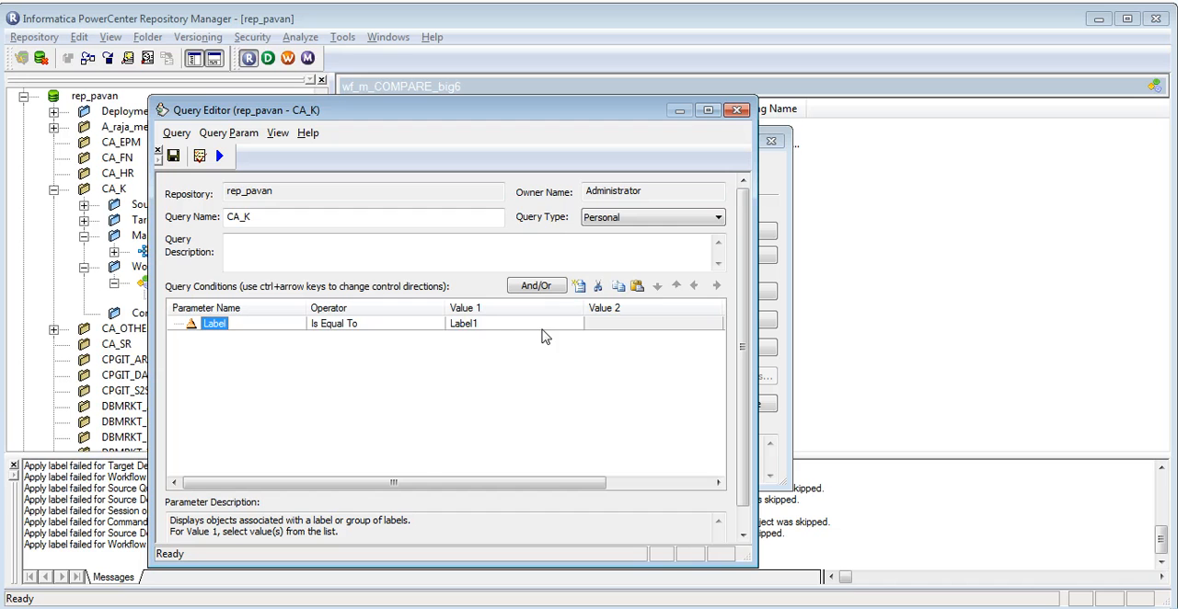
Set the label value to Label0 and add a second condition: Latest Status Is Equal To Older.
left_click(512, 324)
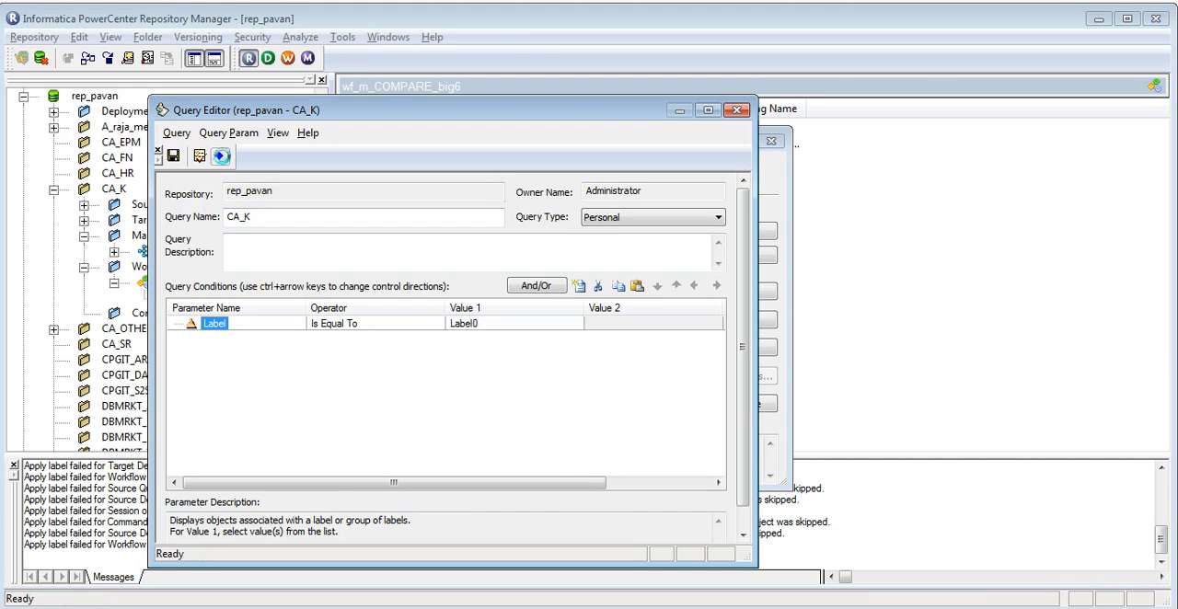
left_click(221, 155)
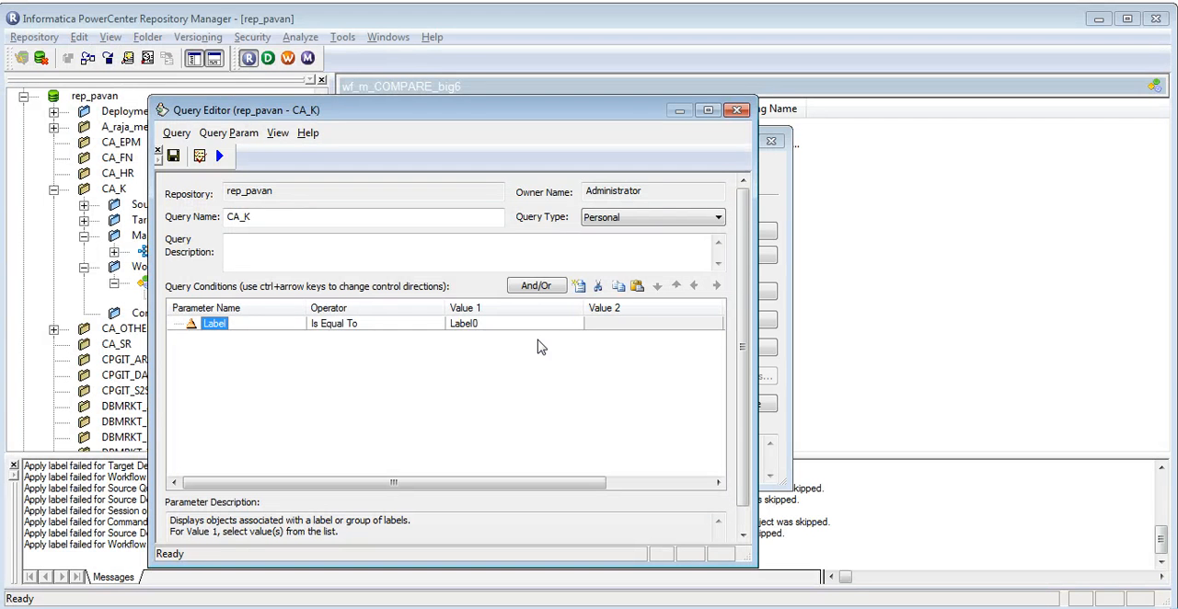
mouse_move(577, 286)
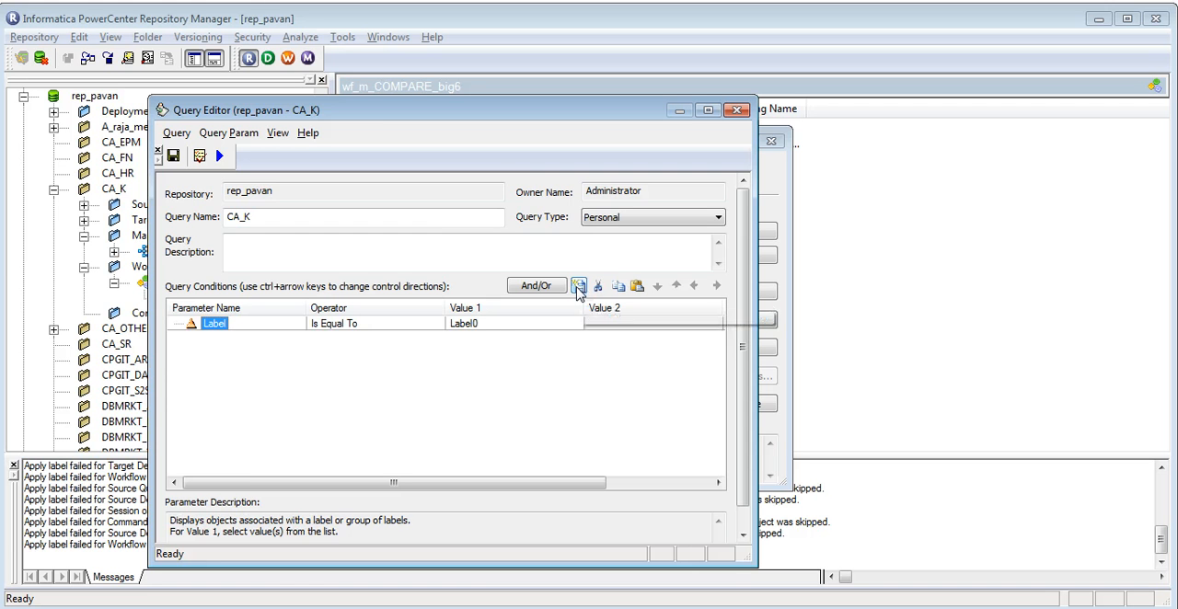
left_click(577, 285)
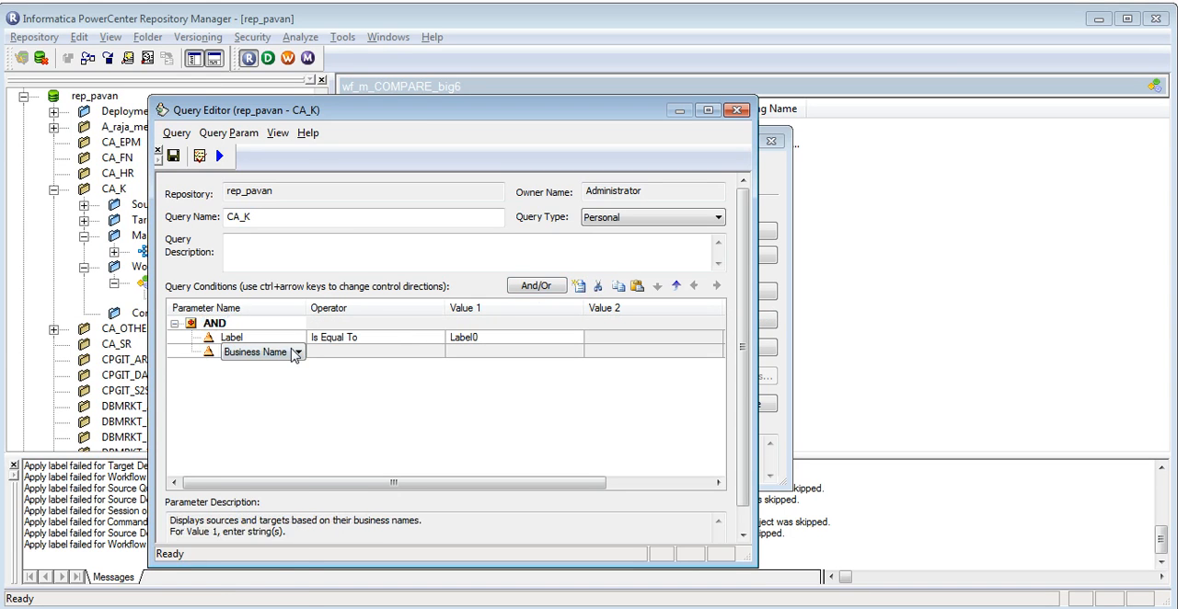
left_click(296, 353)
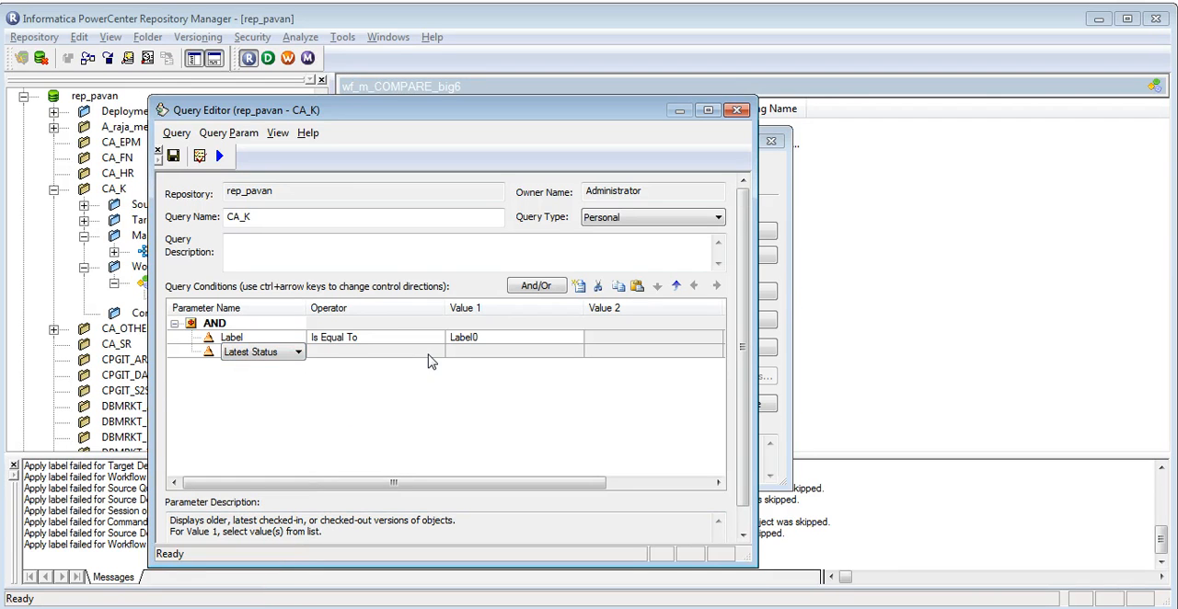
left_click(576, 352)
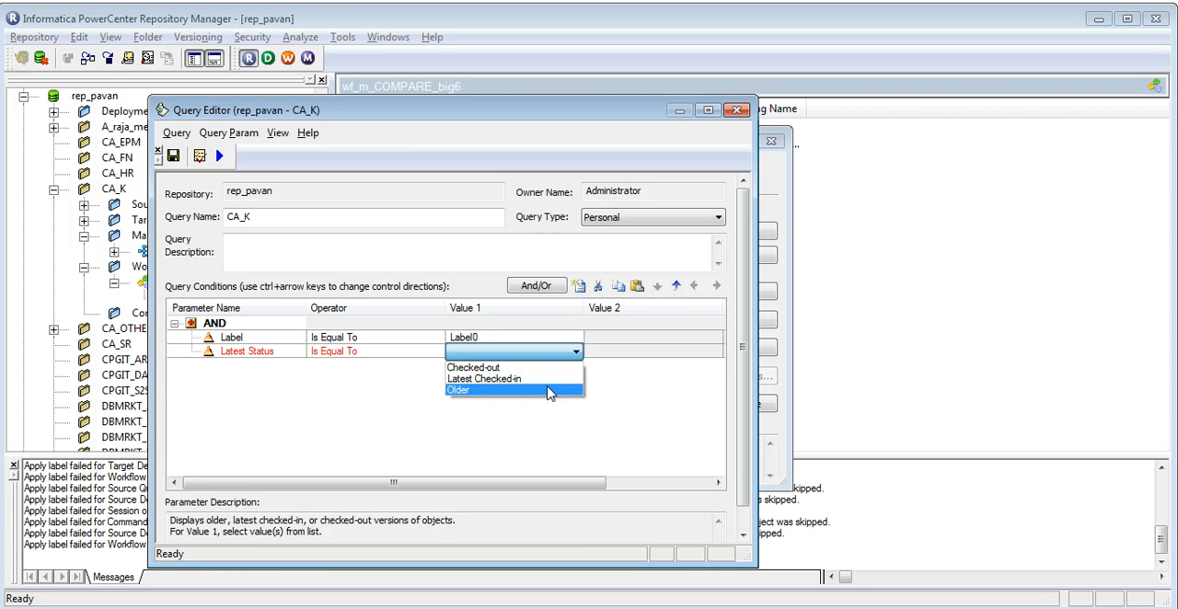
left_click(458, 390)
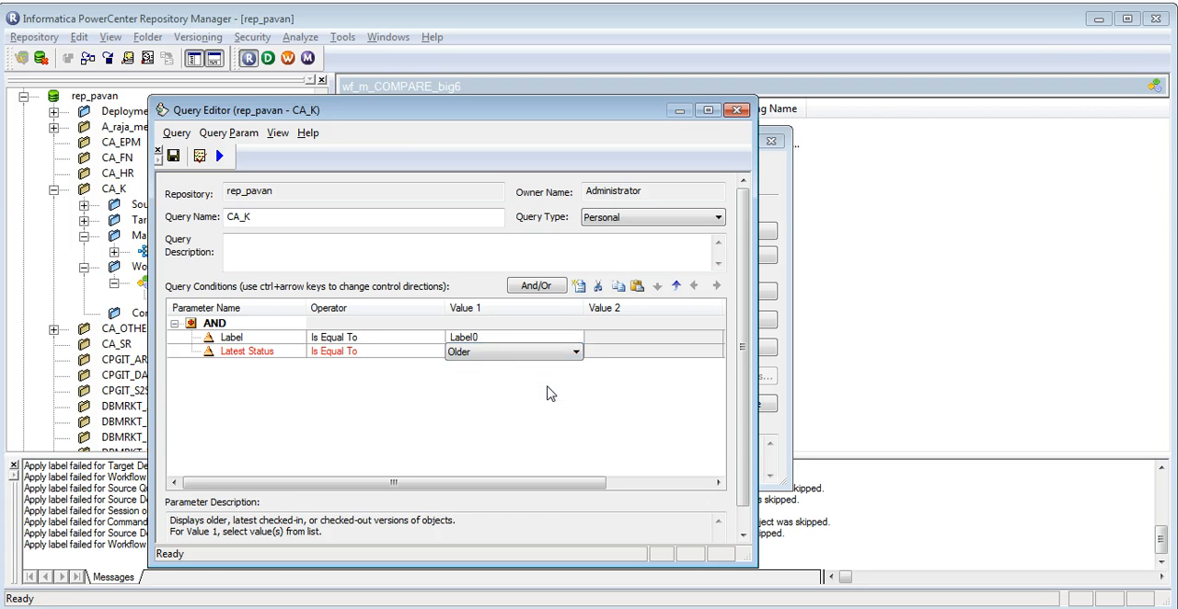
left_click(218, 155)
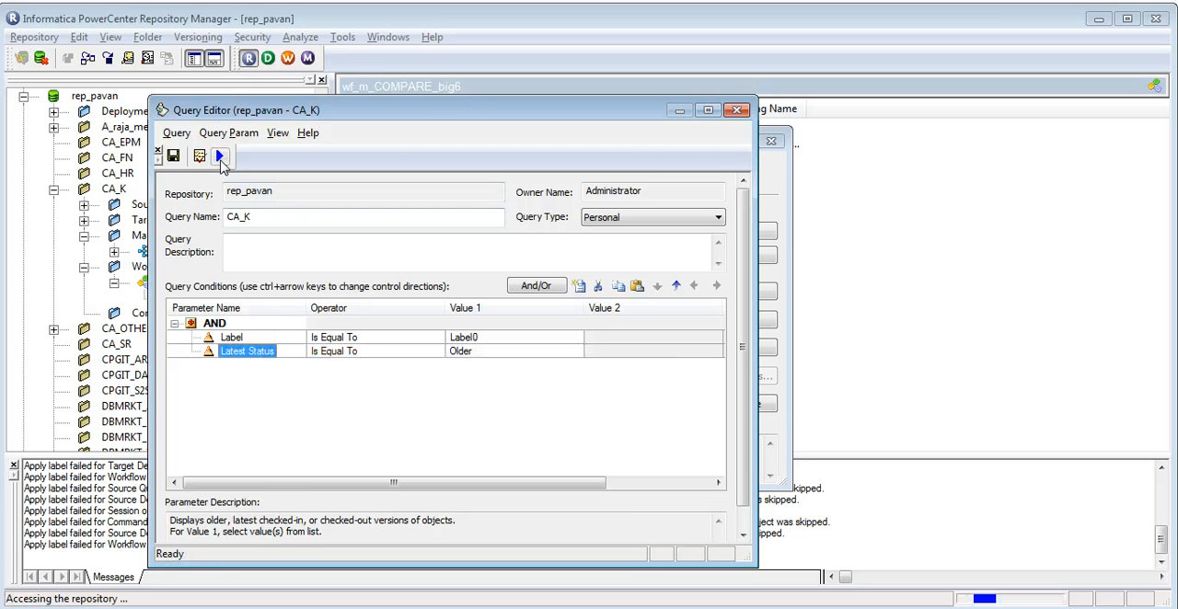
Run the two-condition query to test it, then close the Query Editor back to the Query Browser.
left_click(221, 155)
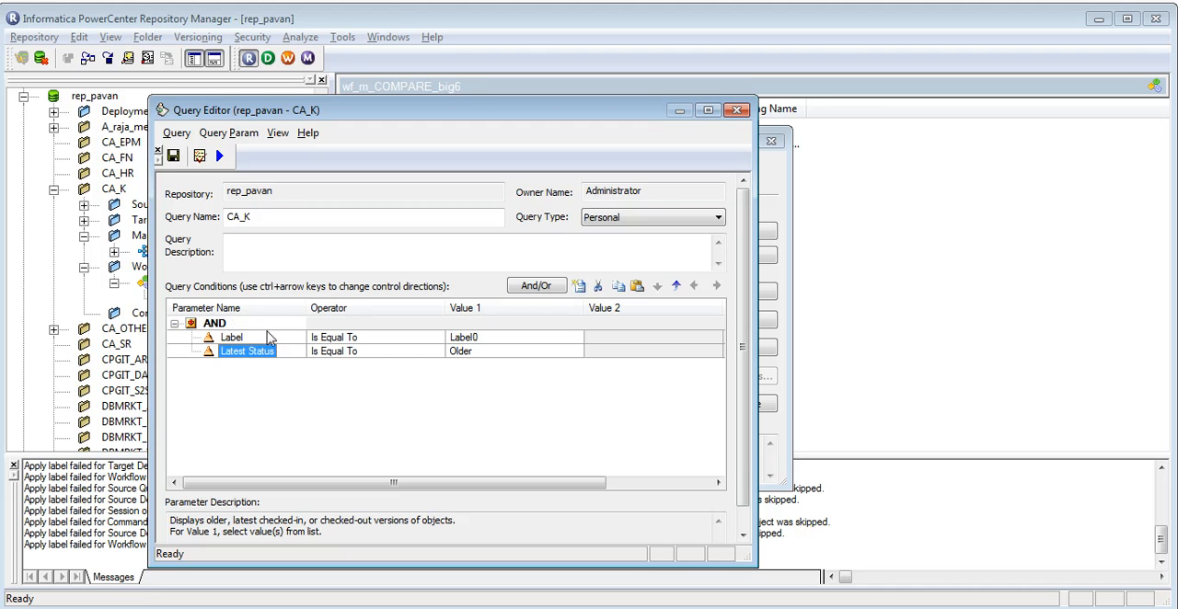
mouse_move(268, 346)
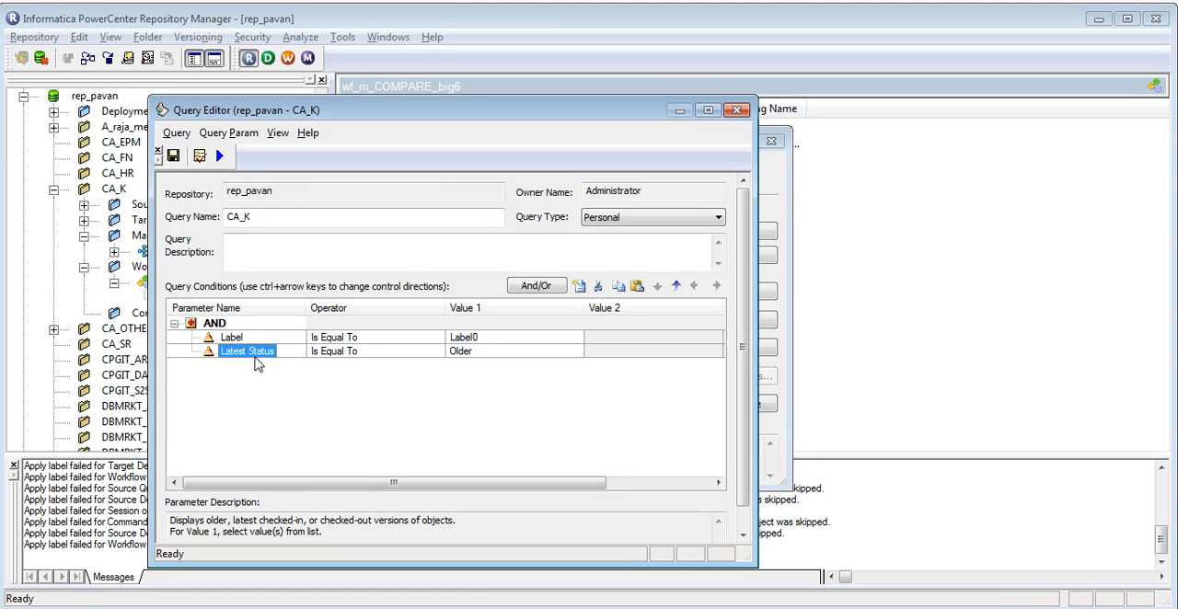
mouse_move(409, 368)
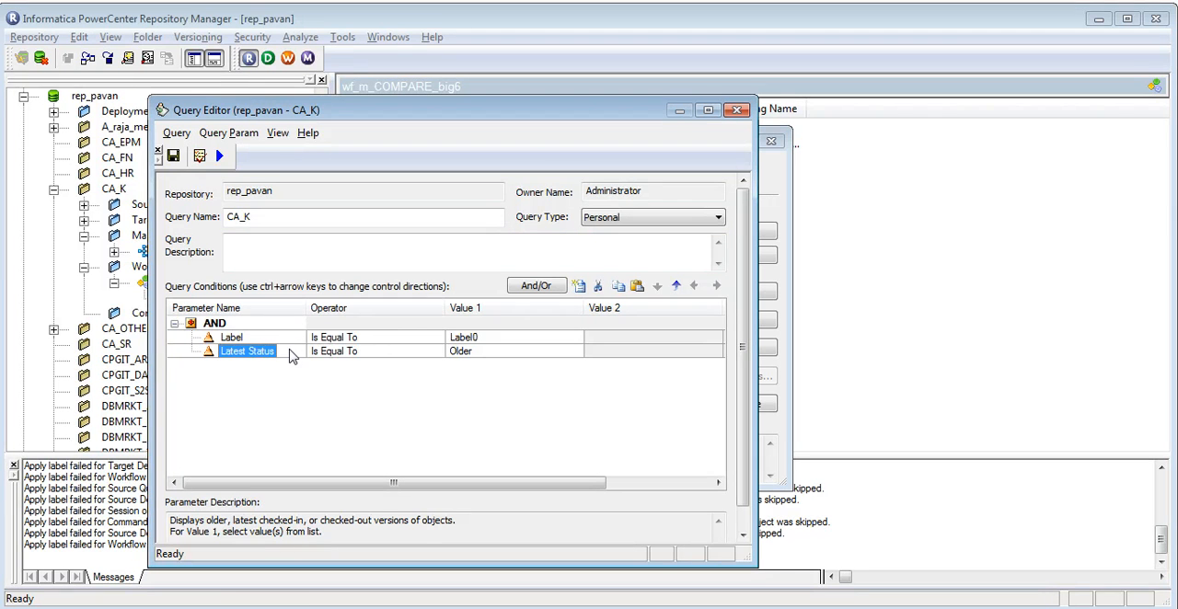
left_click(248, 351)
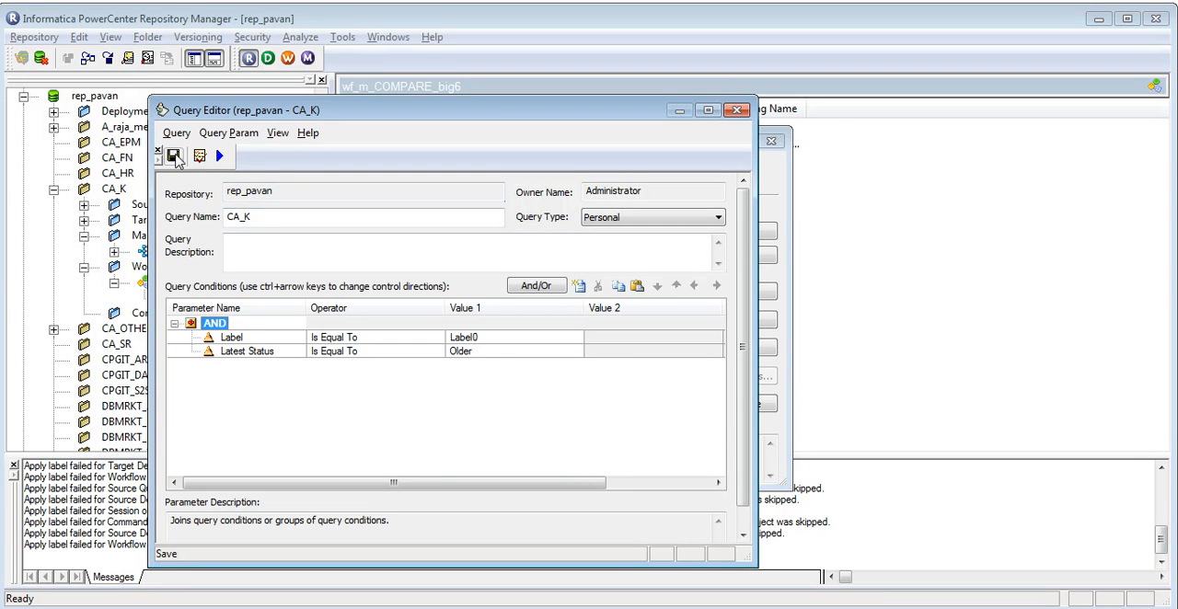
mouse_move(174, 155)
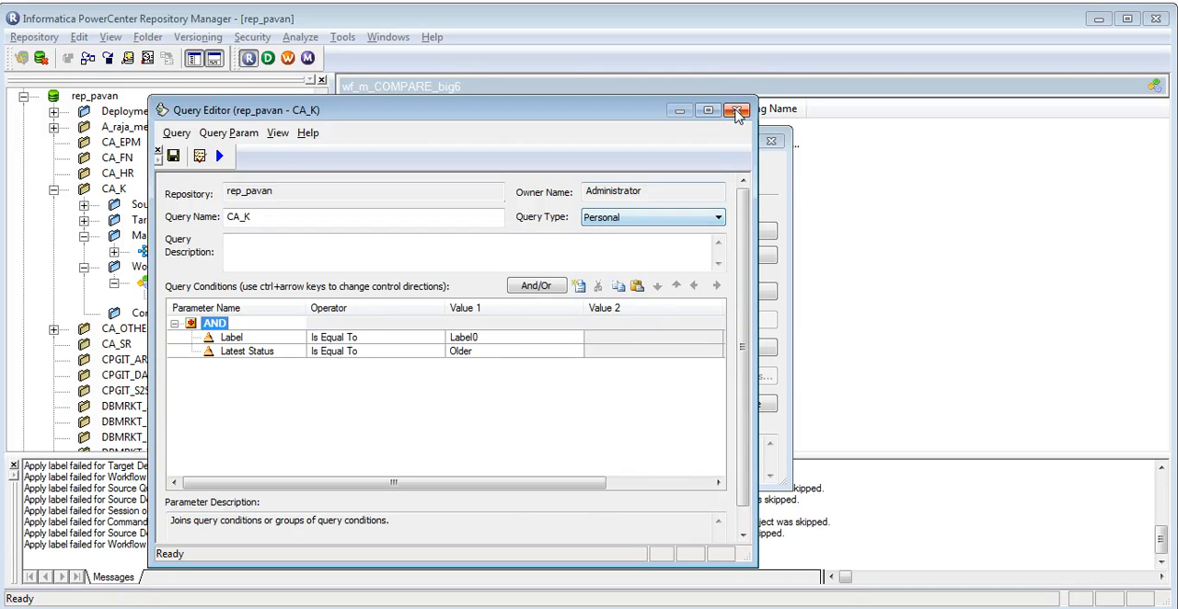
left_click(736, 110)
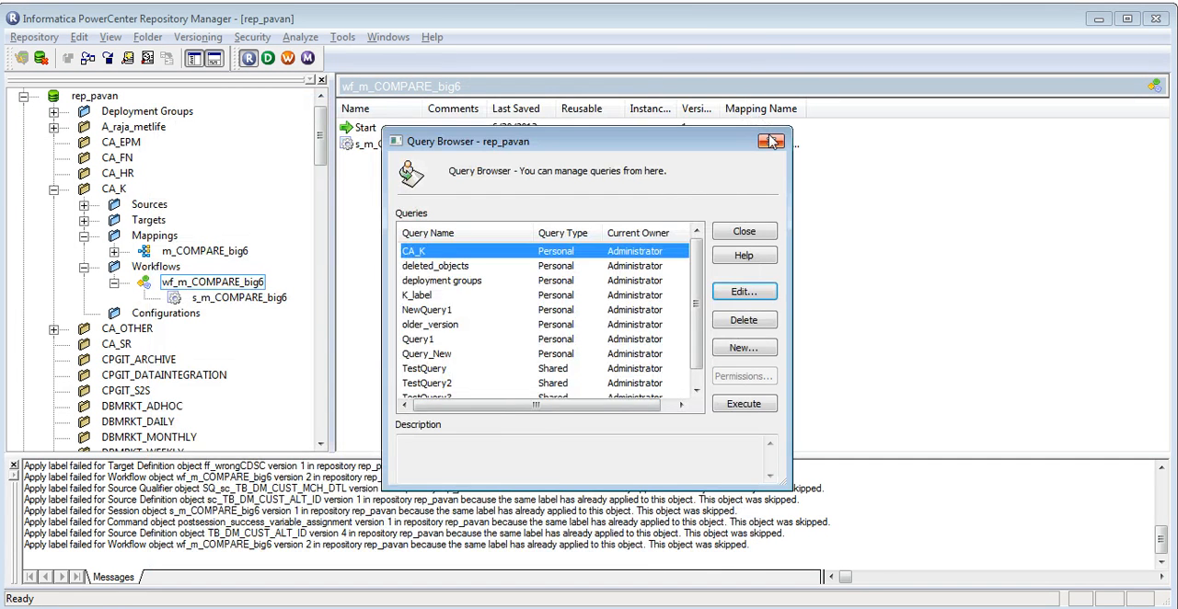
Create dynamic deployment group Group3 based on the saved query CA_K and confirm it.
left_click(743, 232)
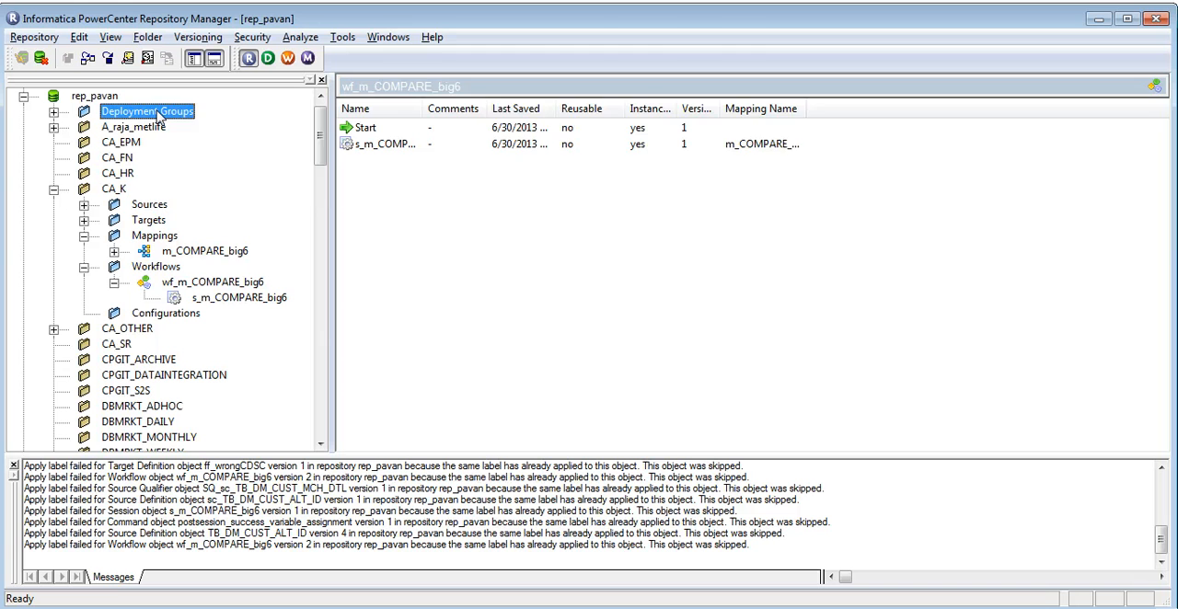
right_click(147, 111)
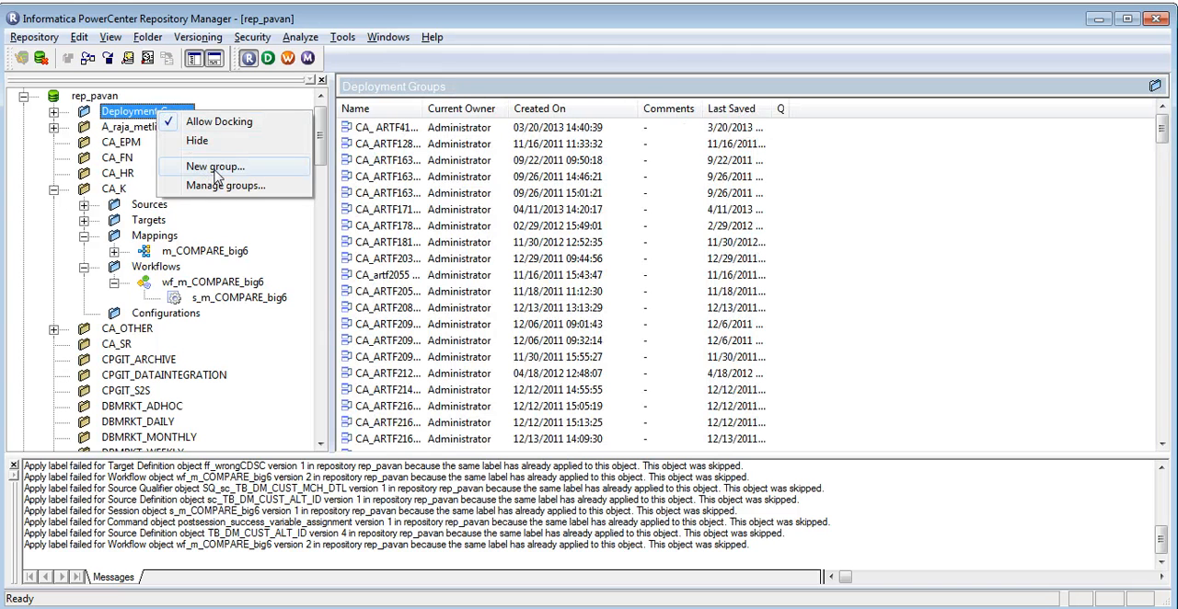
left_click(216, 166)
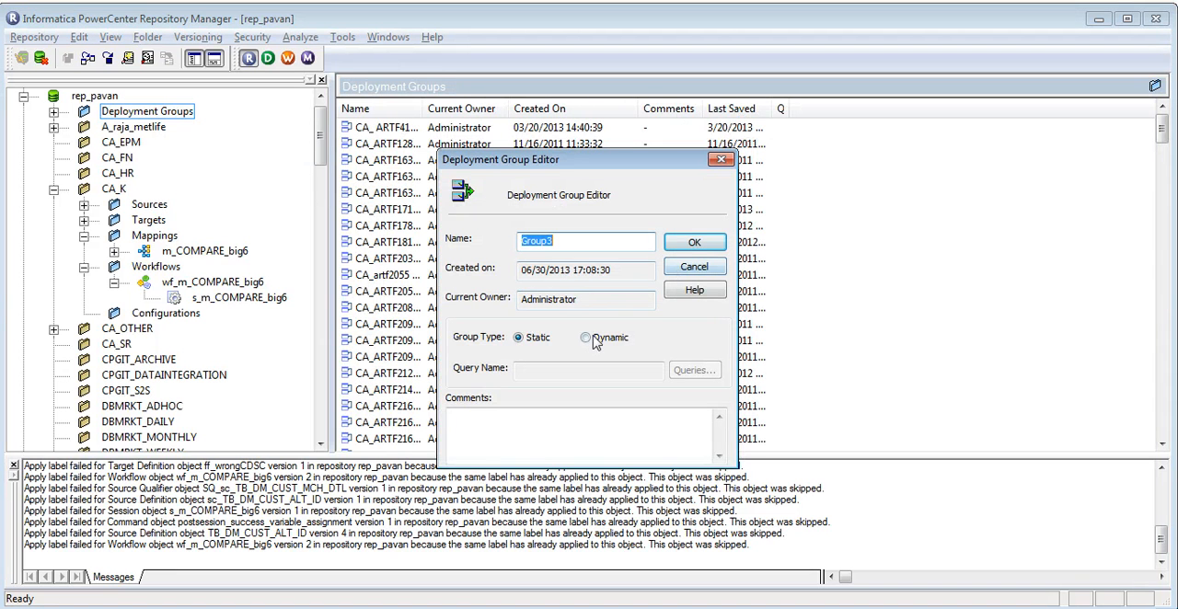
left_click(694, 369)
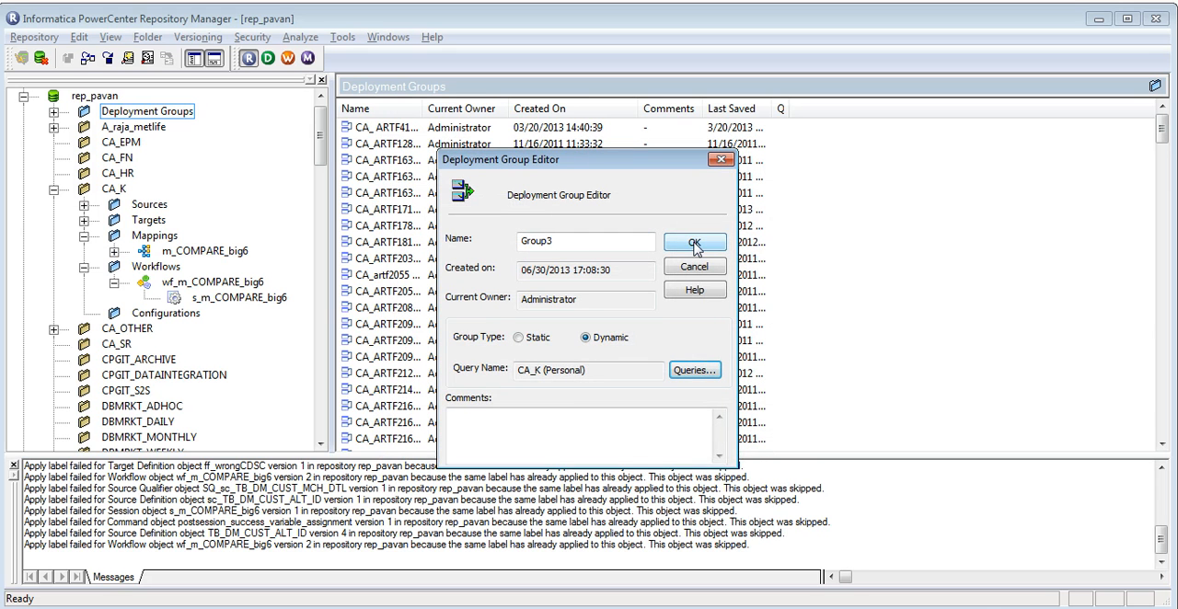
left_click(694, 243)
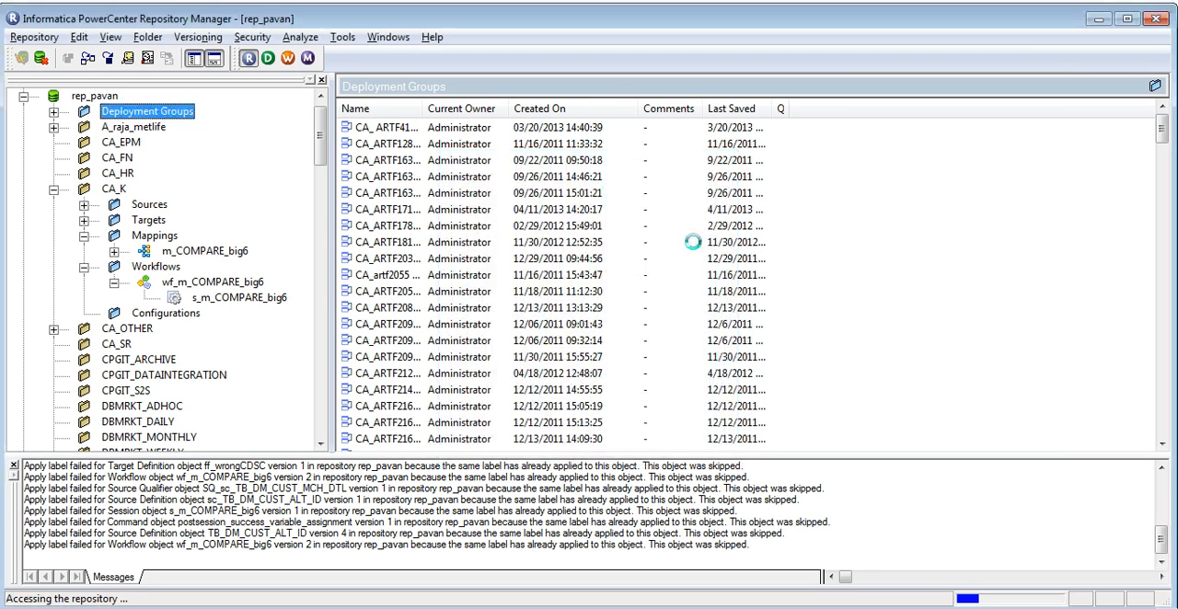